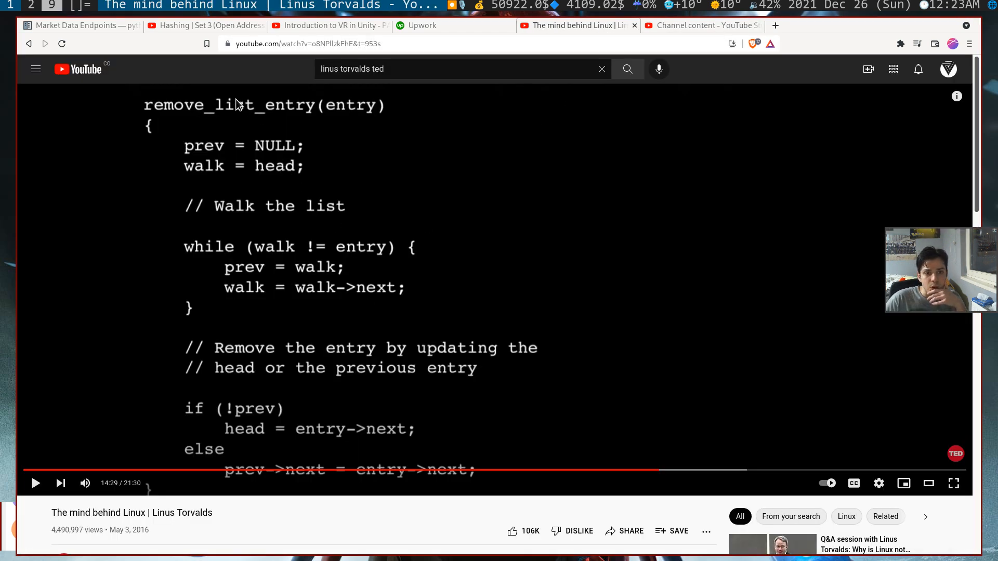
mouse_move(214, 287)
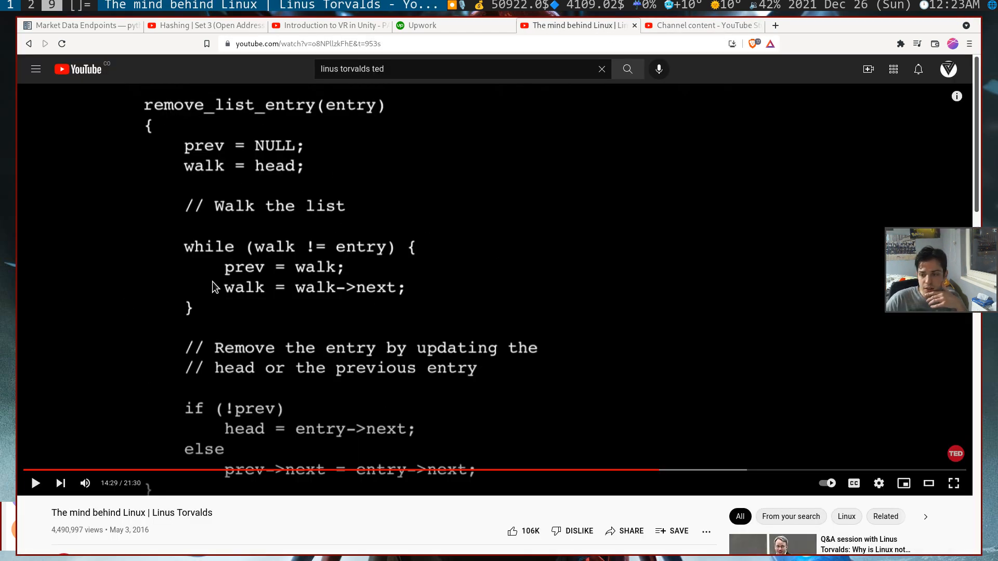
mouse_move(259, 294)
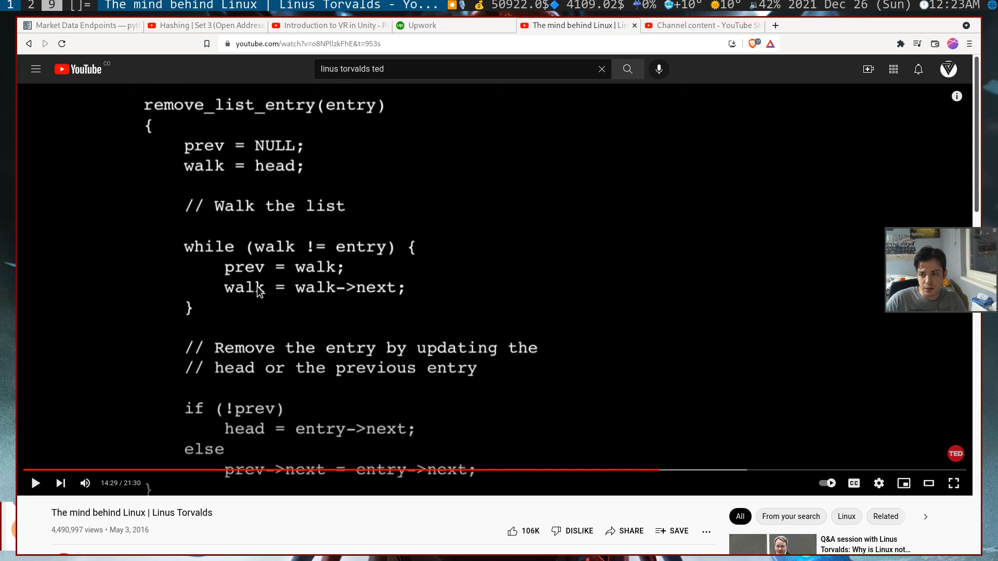
mouse_move(288, 175)
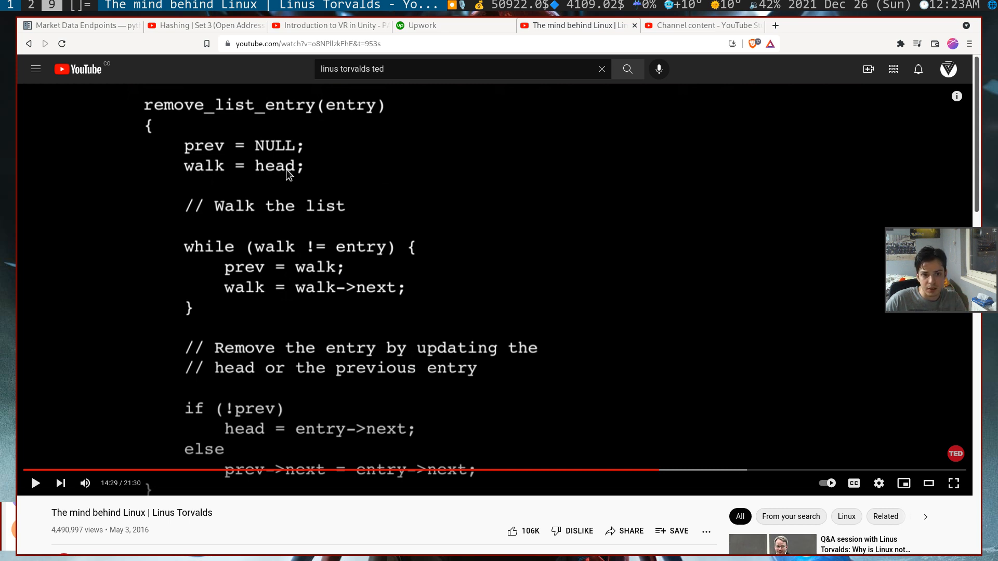
mouse_move(373, 335)
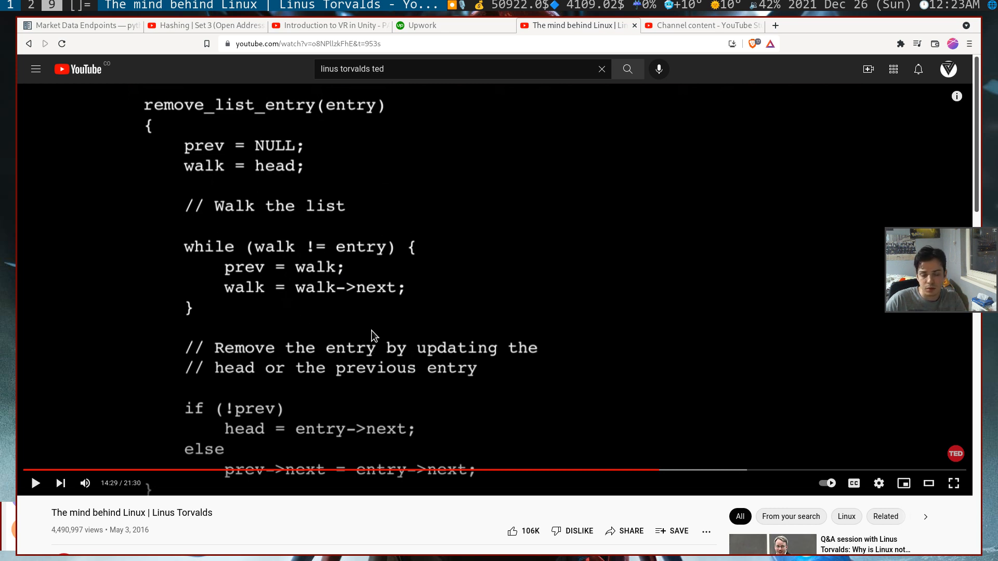
- Resume the talk until the indirect-pointer remove_list_entry slide appears
left_click(36, 483)
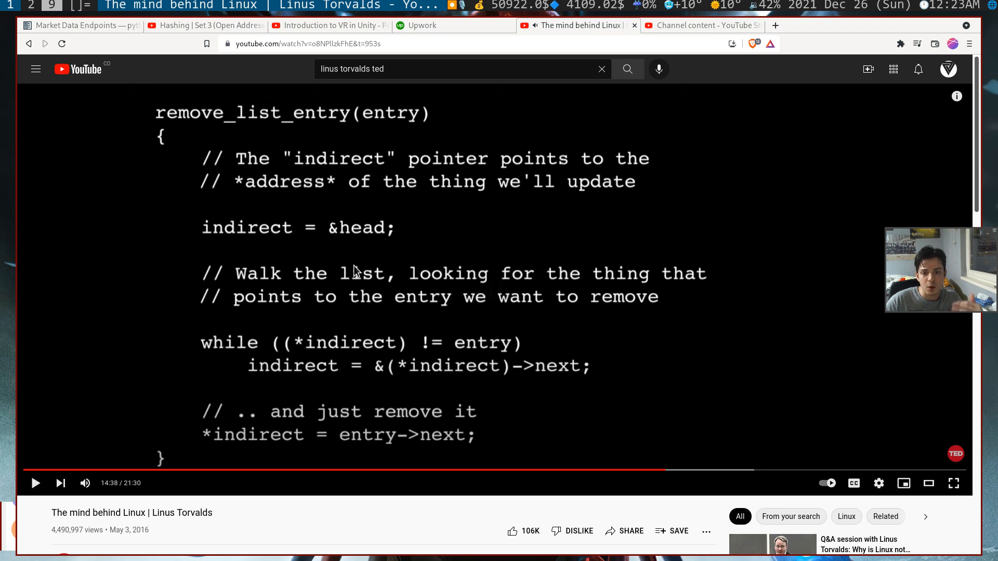
mouse_move(188, 404)
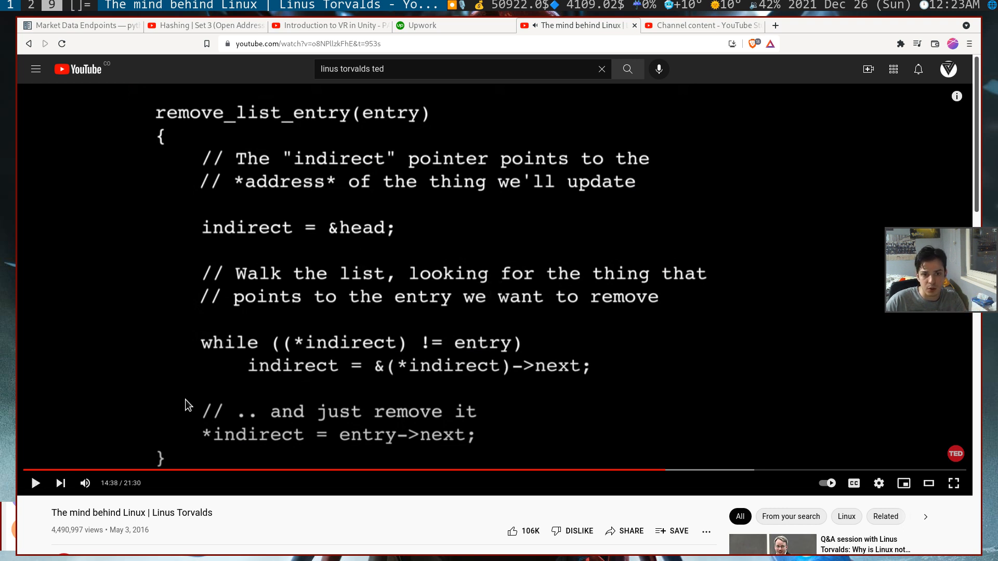
mouse_move(298, 382)
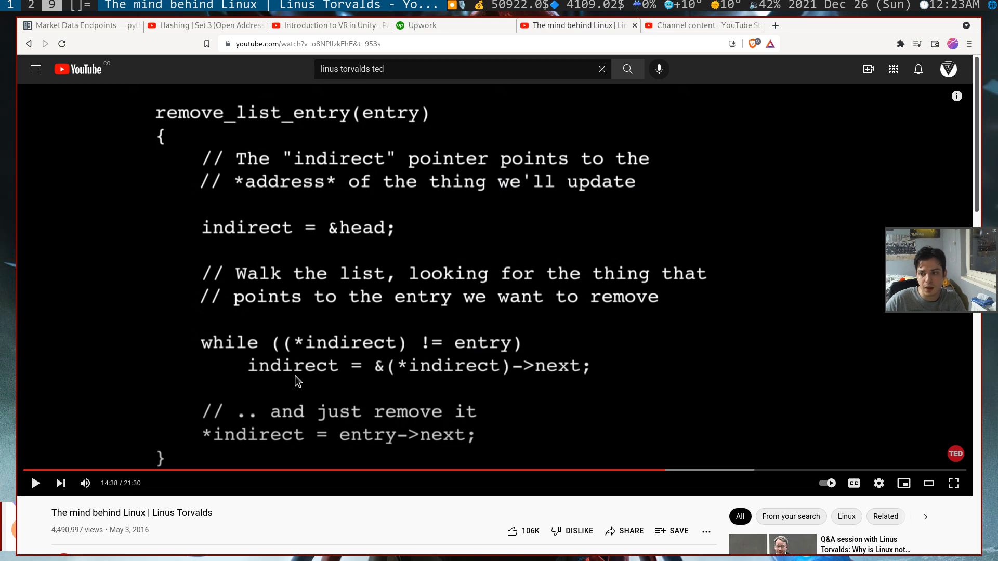
mouse_move(306, 382)
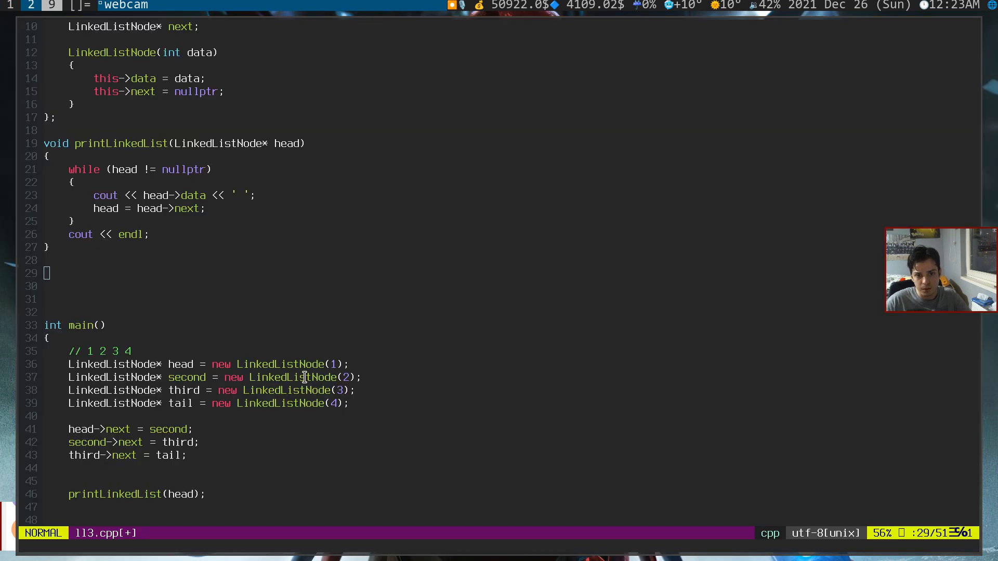
- Write the signature void deleteNode(LinkedListNode** head, LinkedListNode* entry) on line 29
key("i")
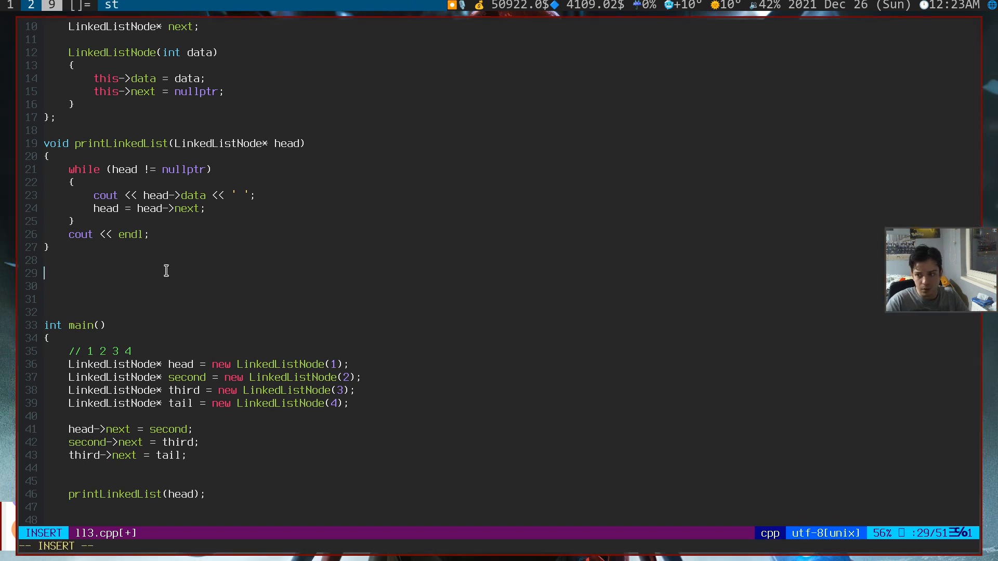
type("void")
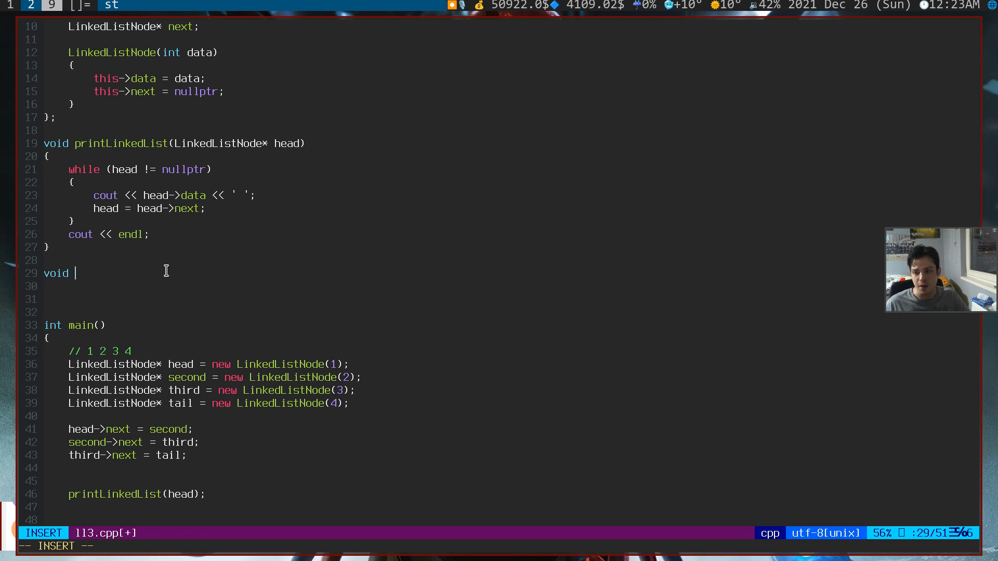
type("del")
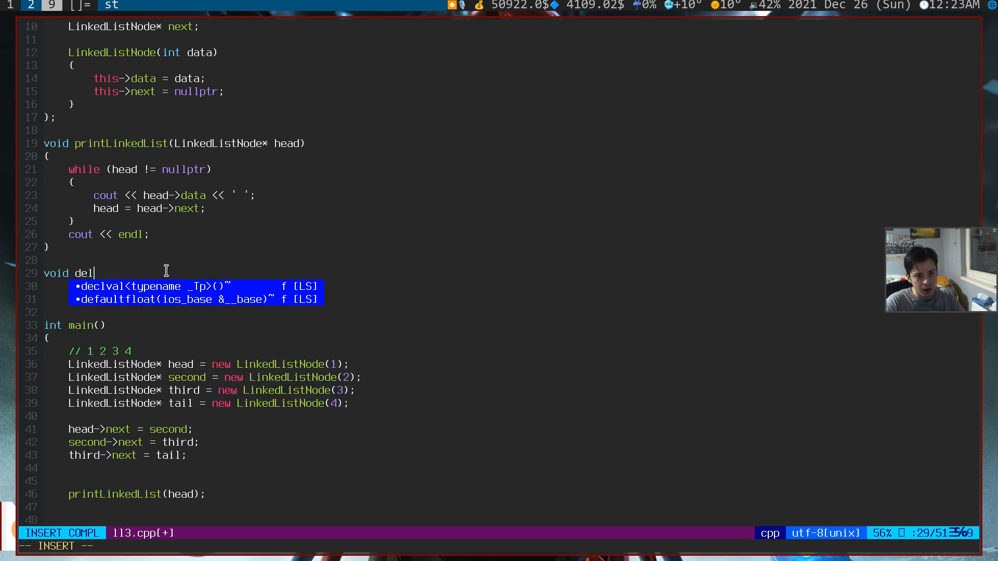
type("eteNode")
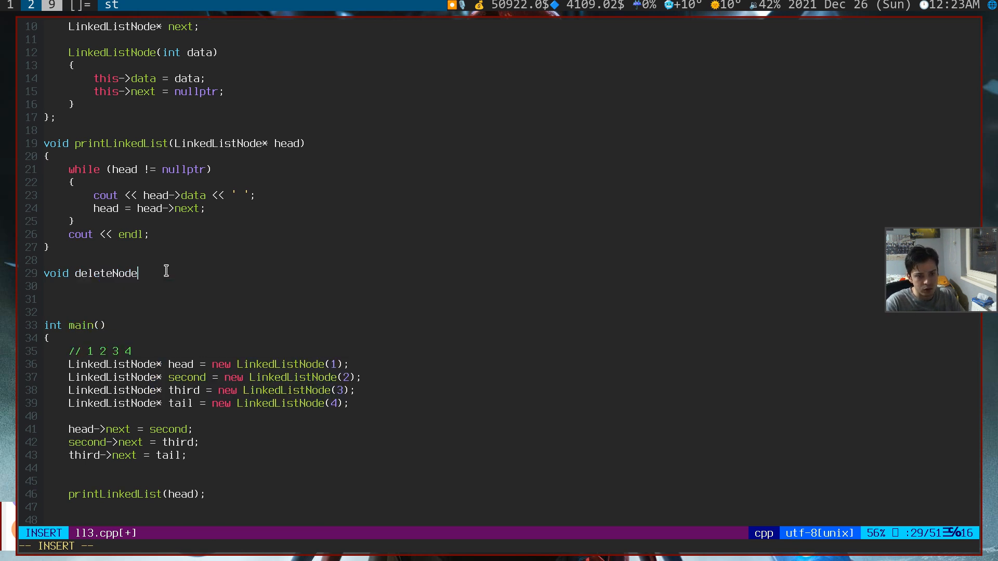
type("(LinkedListNode** head,")
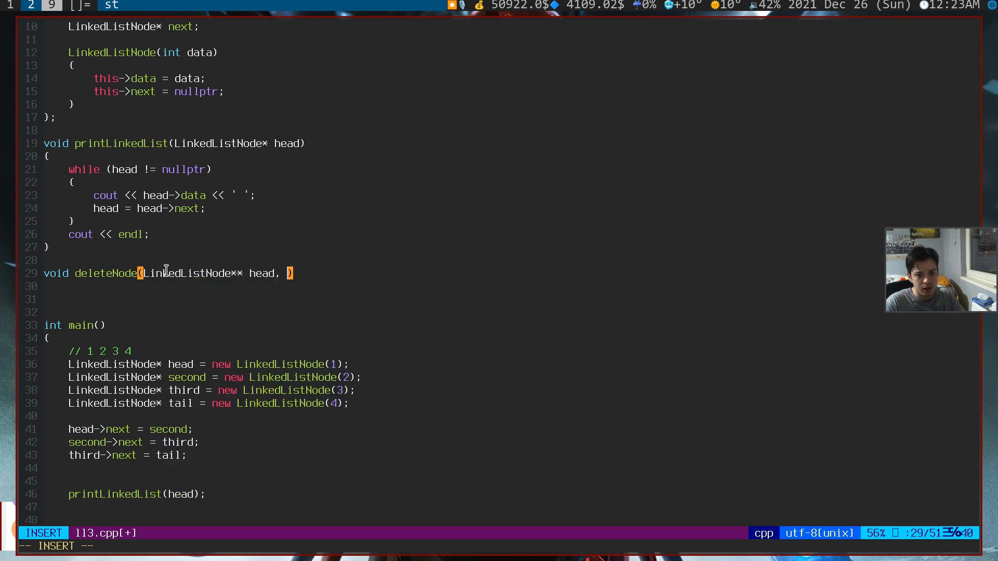
type("LinkedListNode* e")
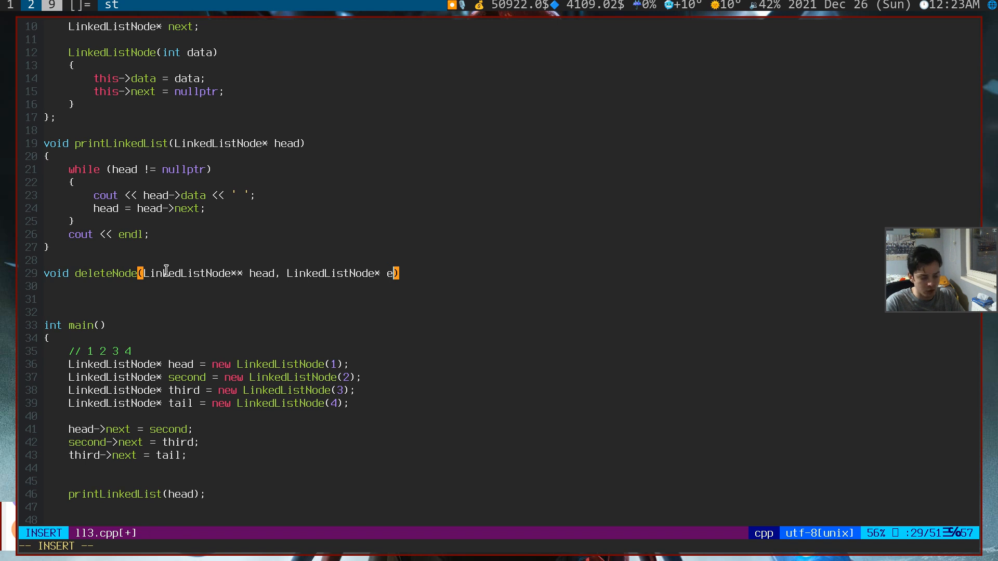
type("ntry)")
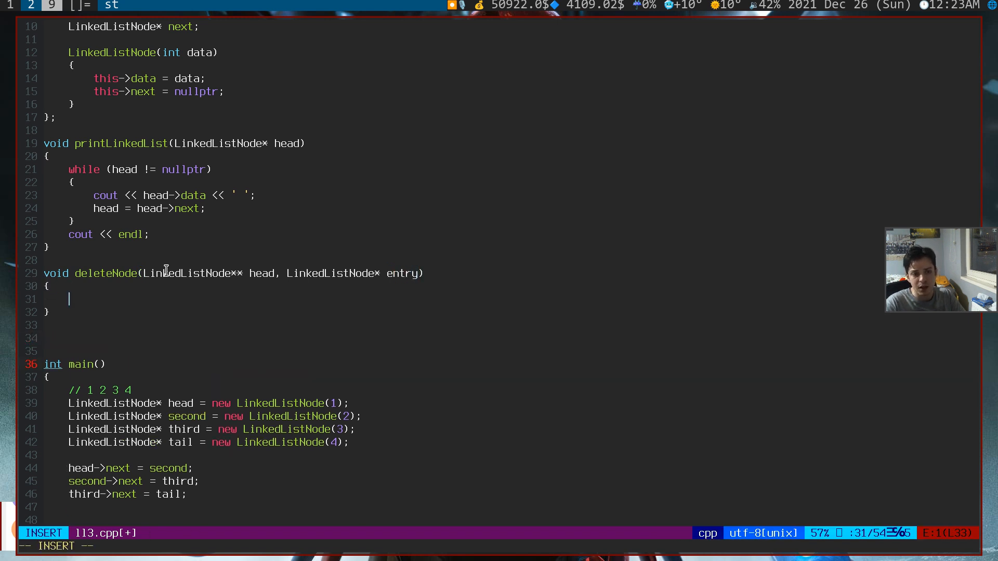
- Begin the body with LinkedListNode** indirect = head; and a new line below it
type("L")
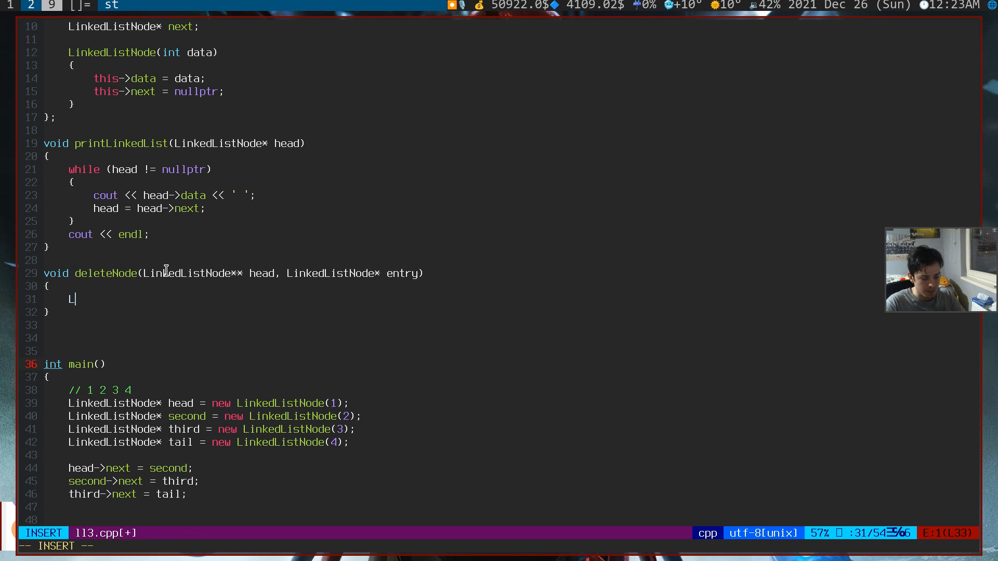
type("inkedListNode**")
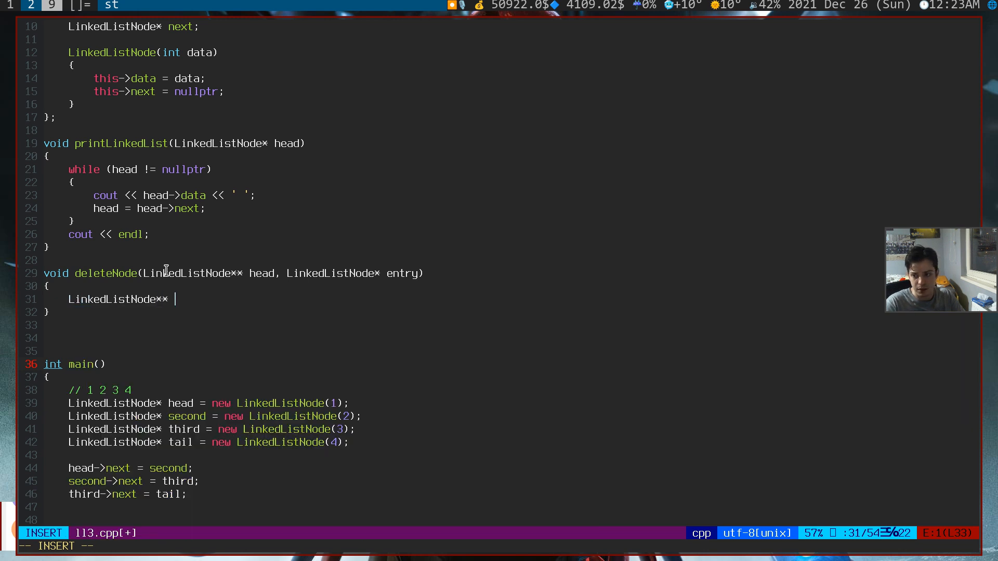
type("indire")
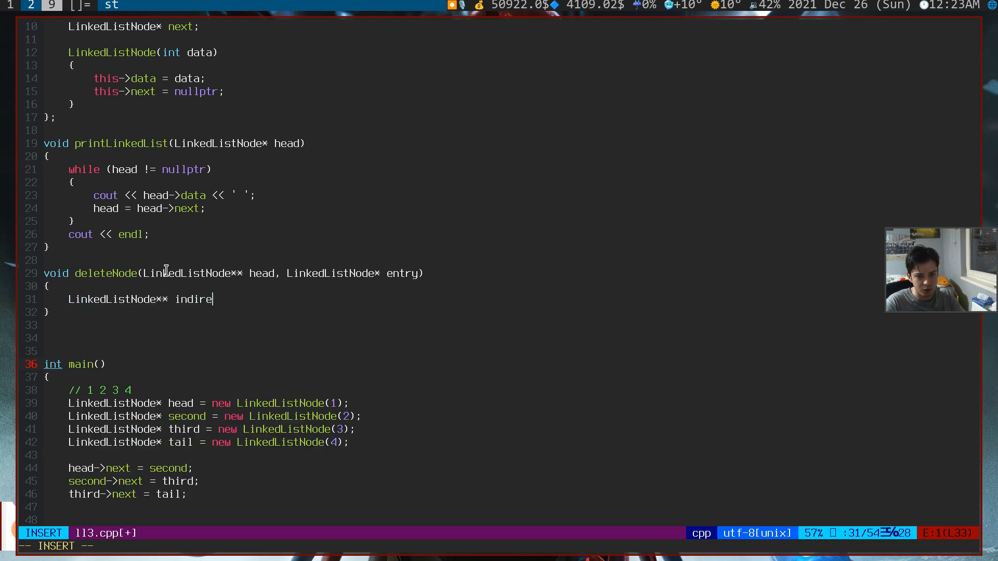
type("ct =")
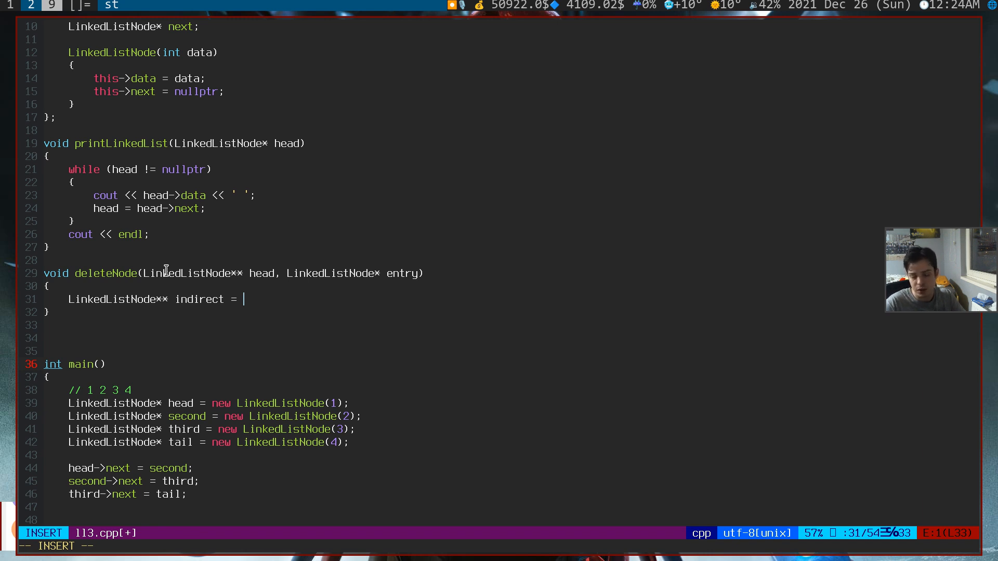
type("head;")
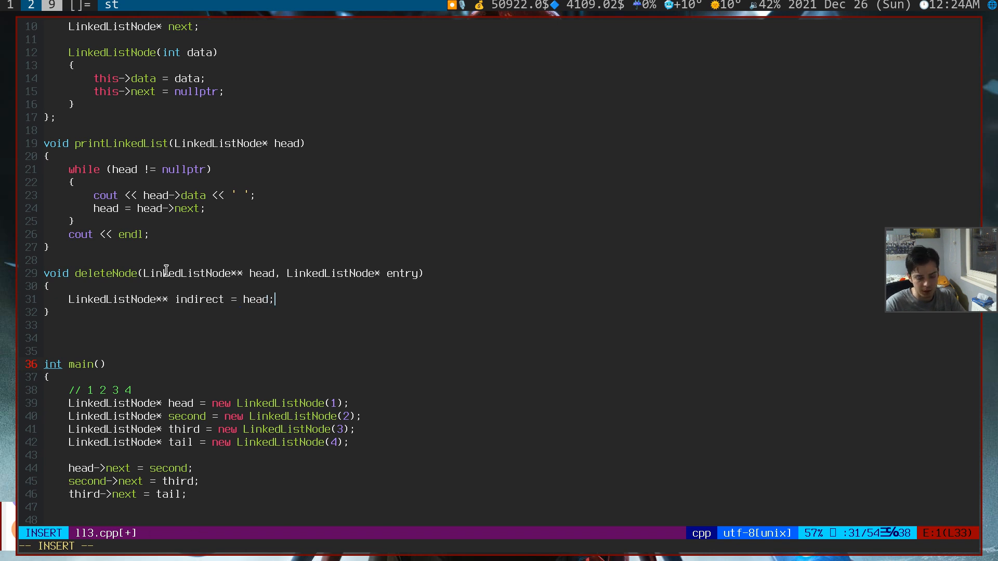
key("Enter")
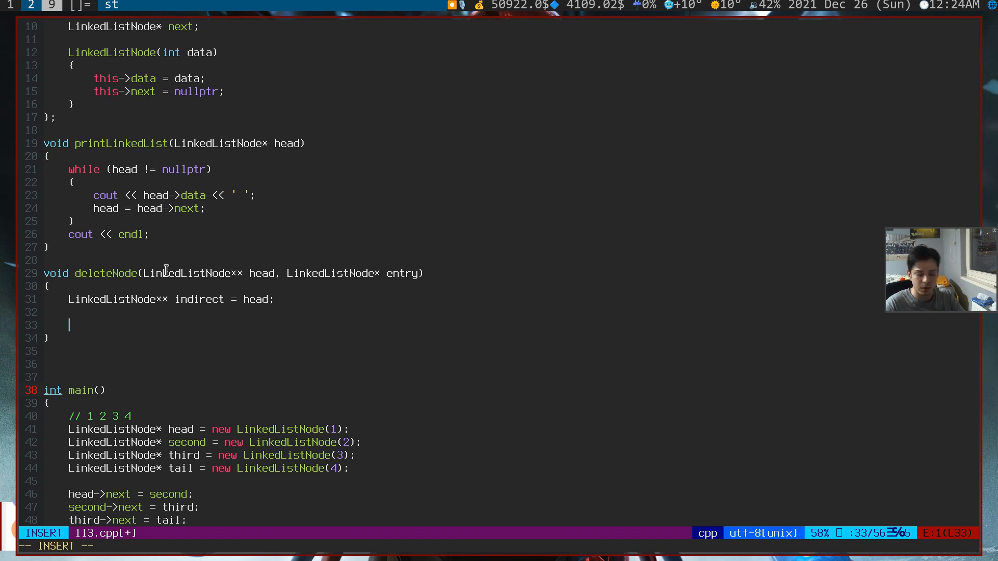
- Write the while loop header comparing (*indirect) against entry
type("w")
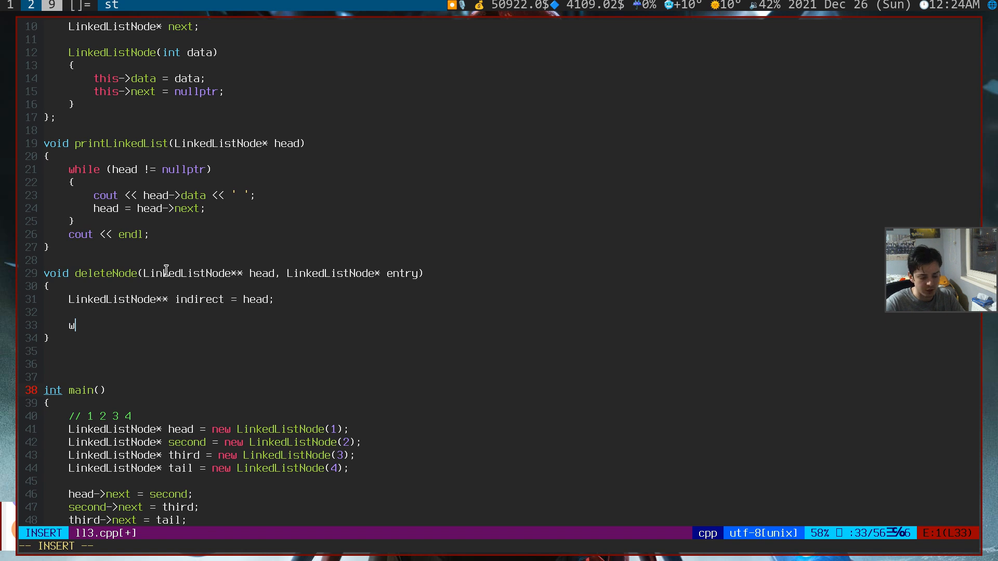
type("hile ()")
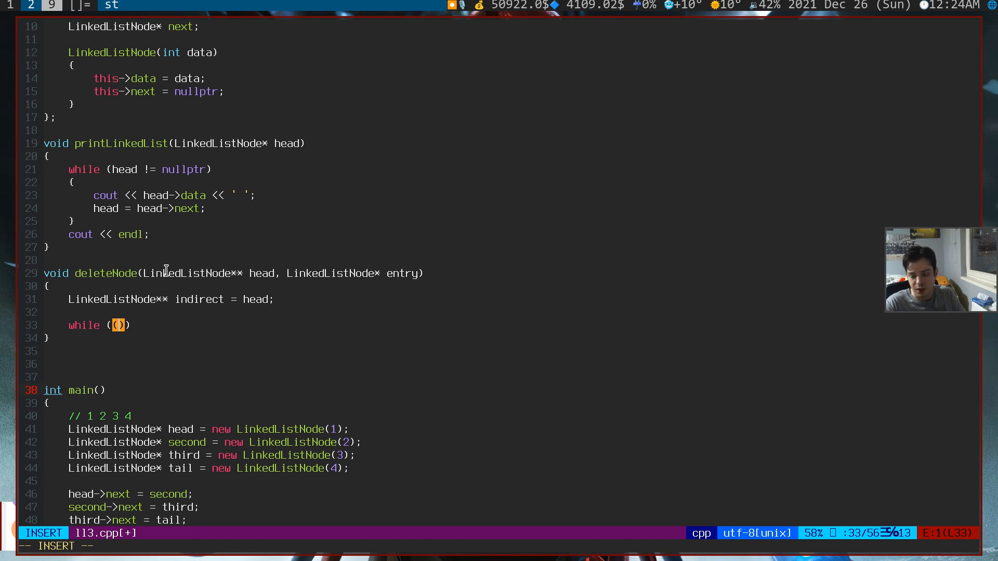
type("*")
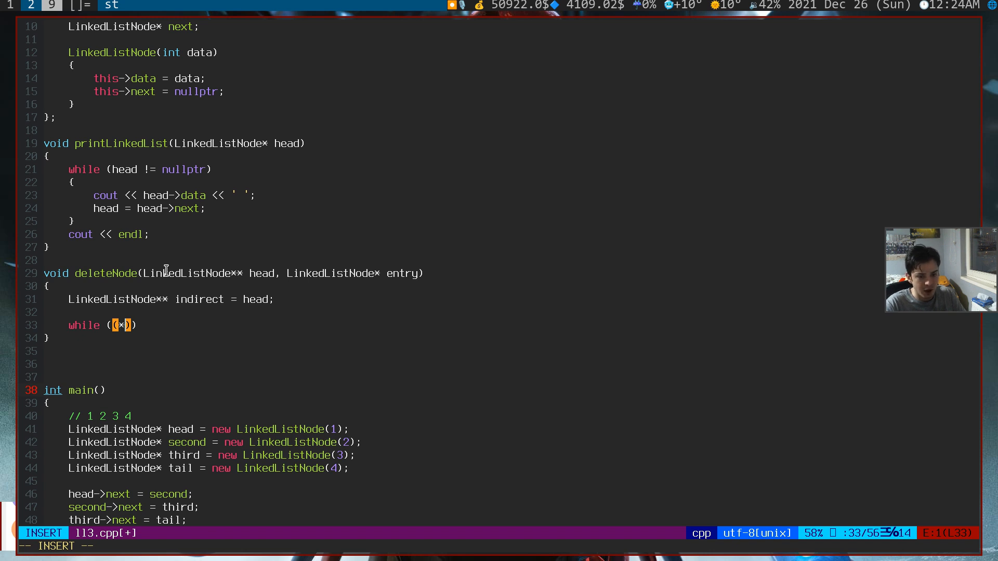
type("indirect")
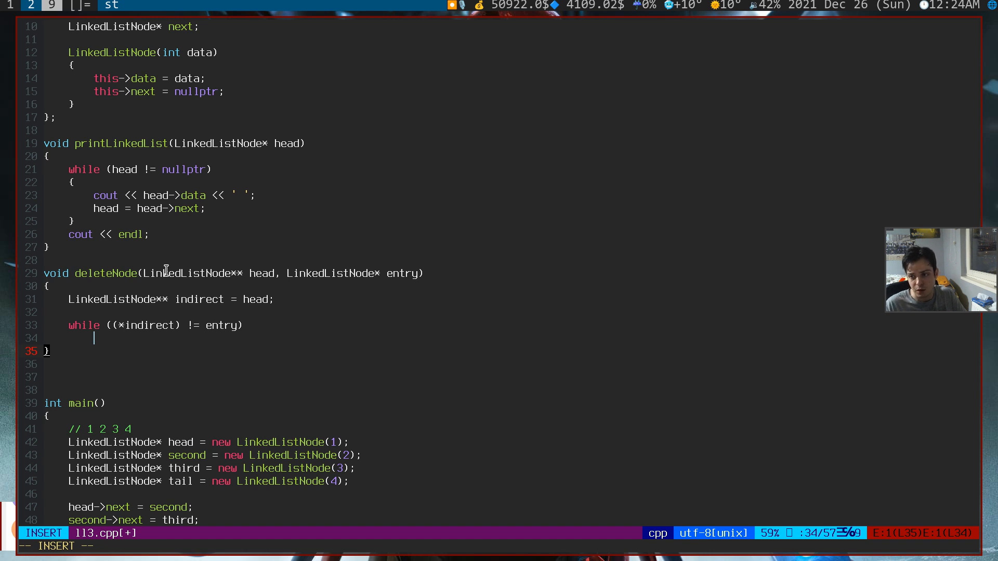
type("()")
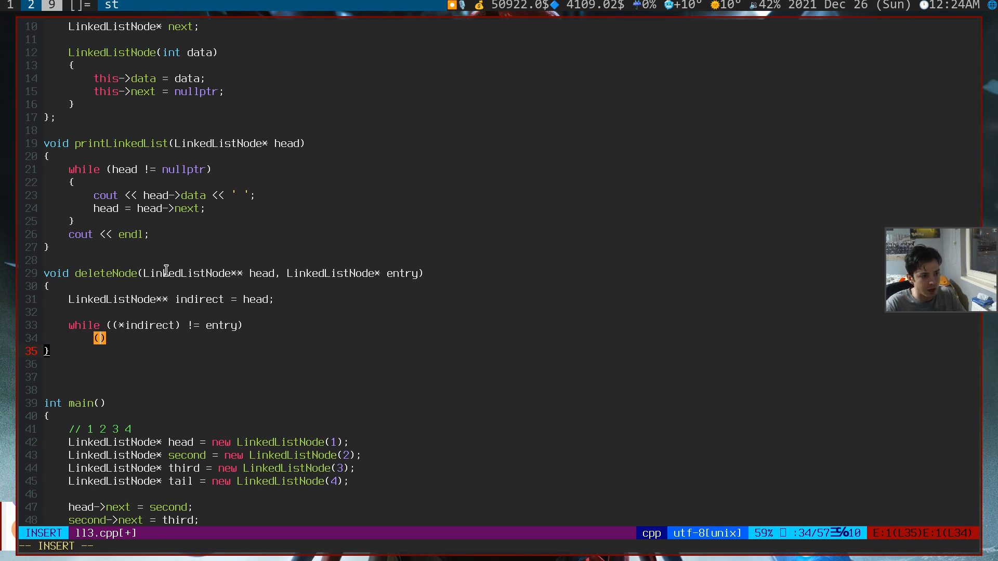
type("ind")
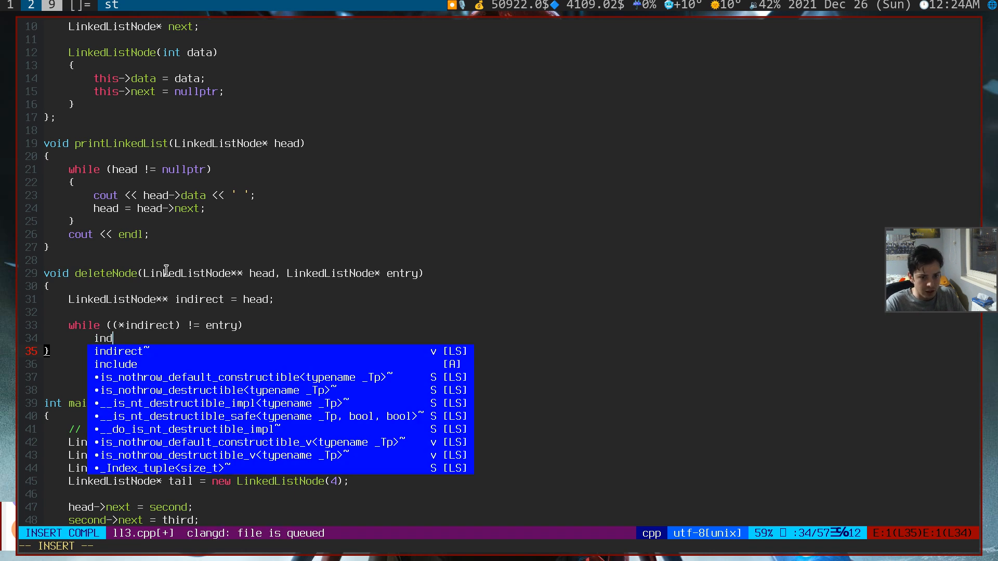
type("irect =")
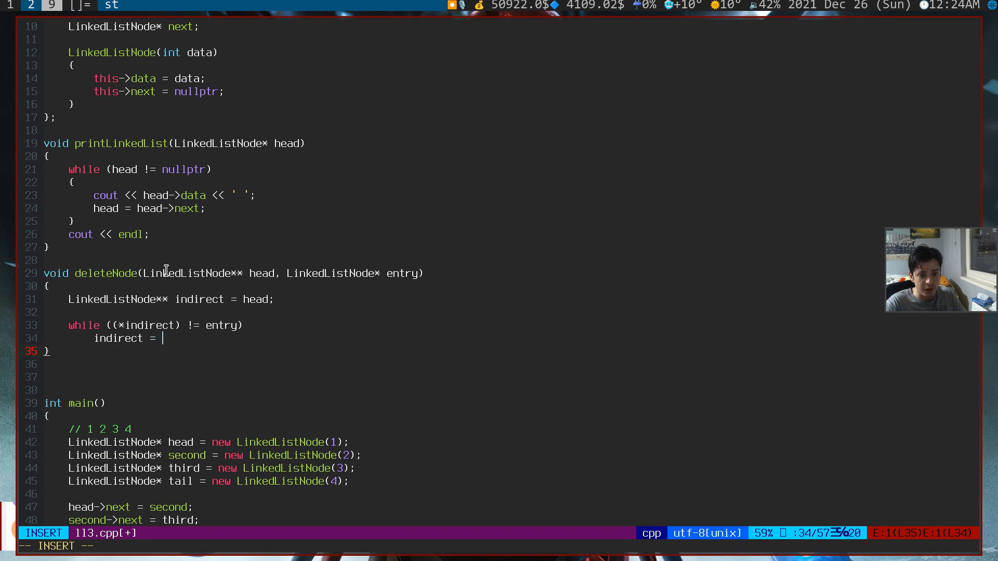
- Advance with indirect = &(*indirect)->next; and open ll2.cpp in a vertical split
type("&(*)")
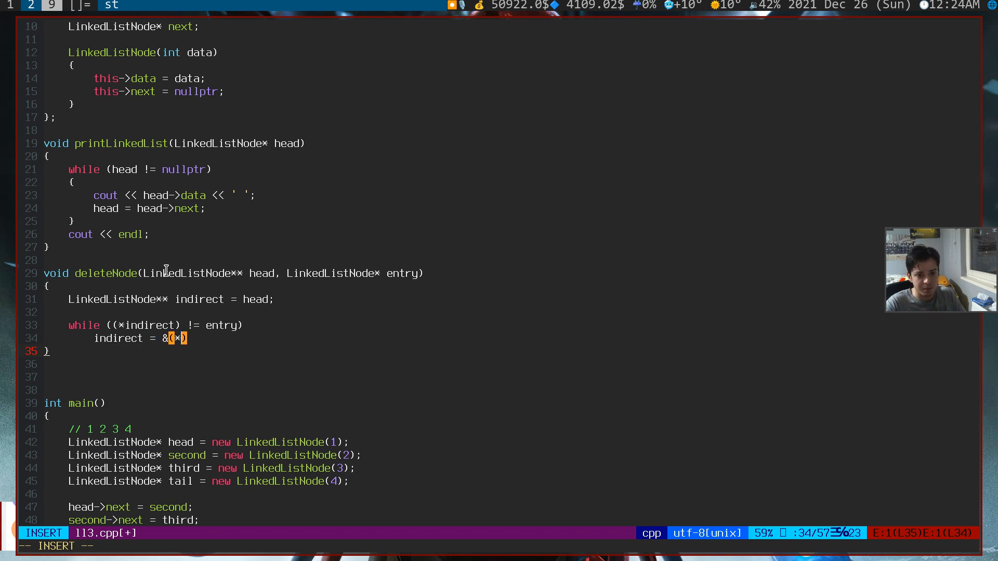
type("indirect")
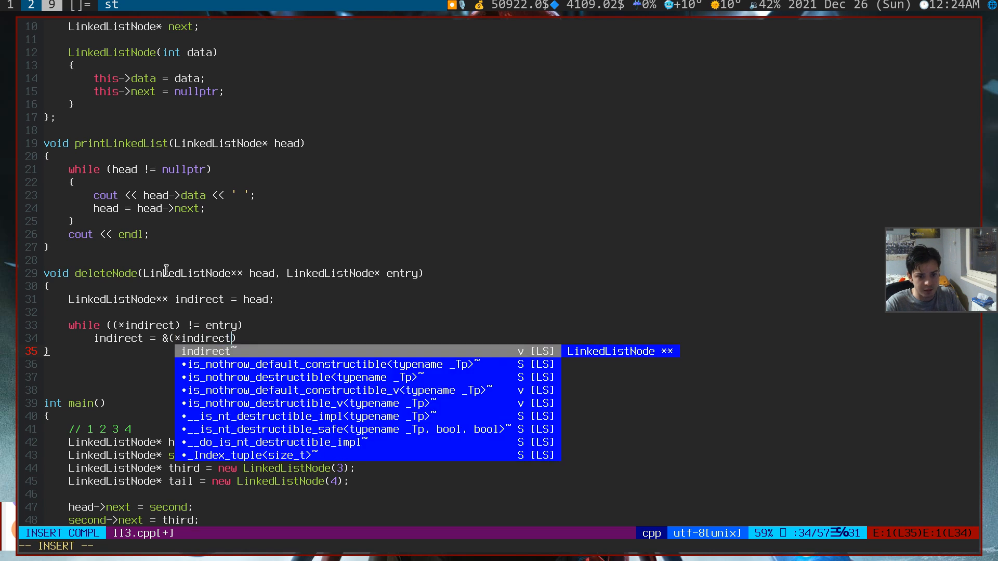
type(")->next;")
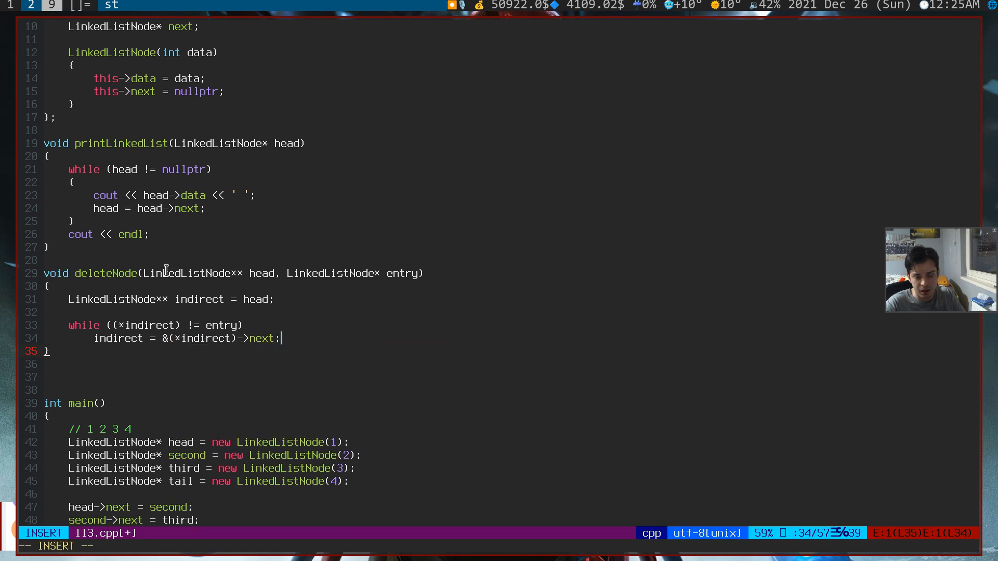
key("Escape")
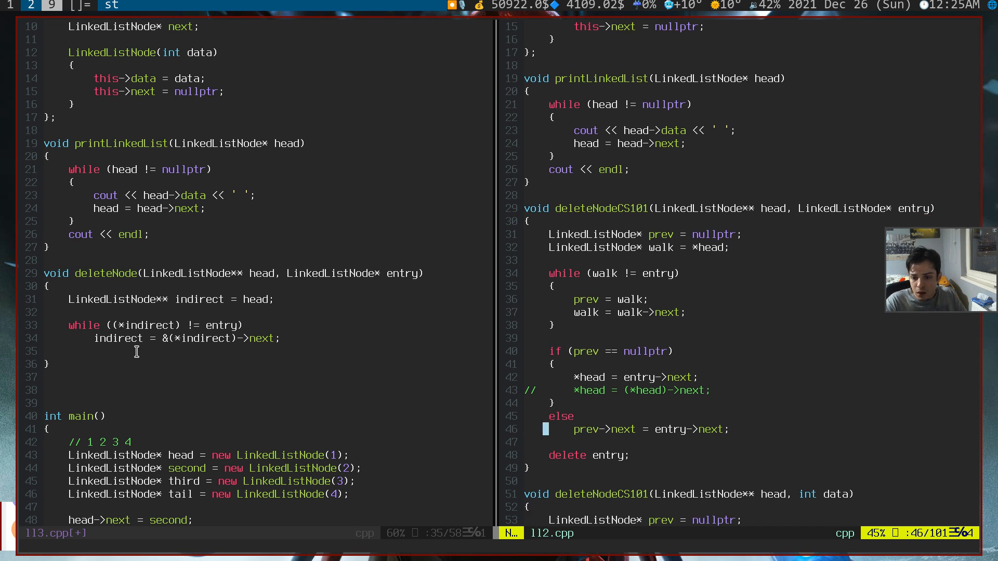
- Review ll2.cpp's head special-case block, then open an empty line after the loop in ll3.cpp
key("V")
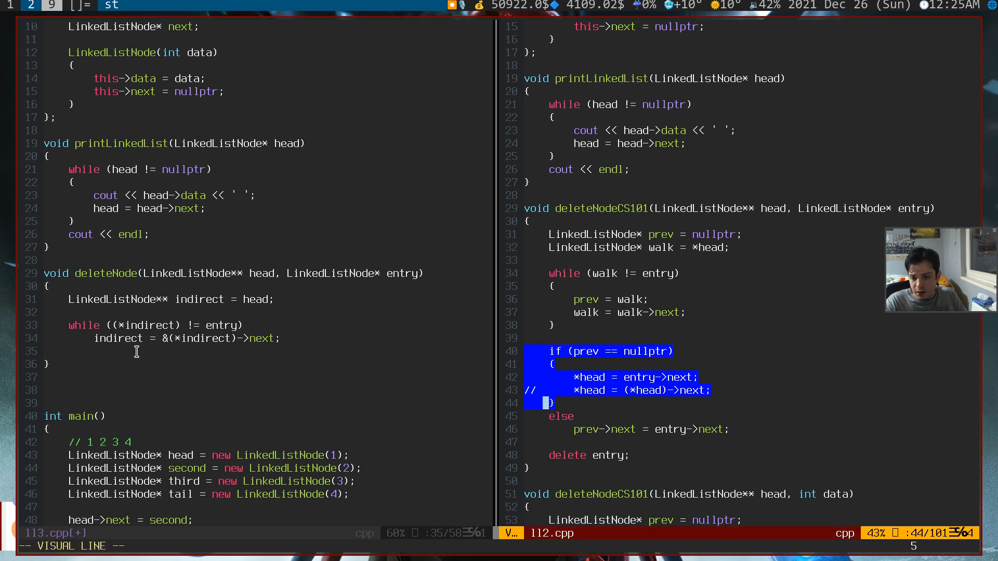
key("Escape")
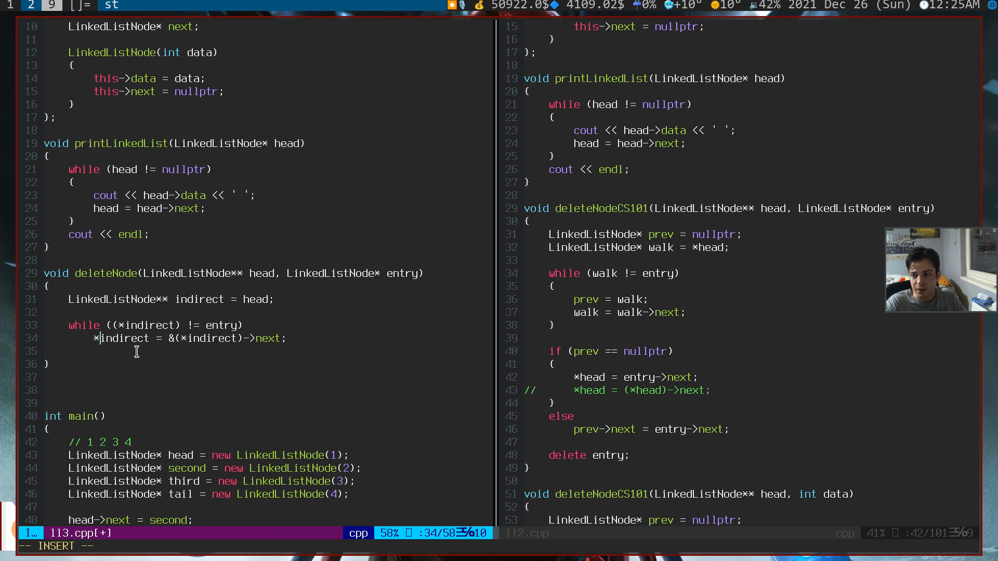
key("BackSpace")
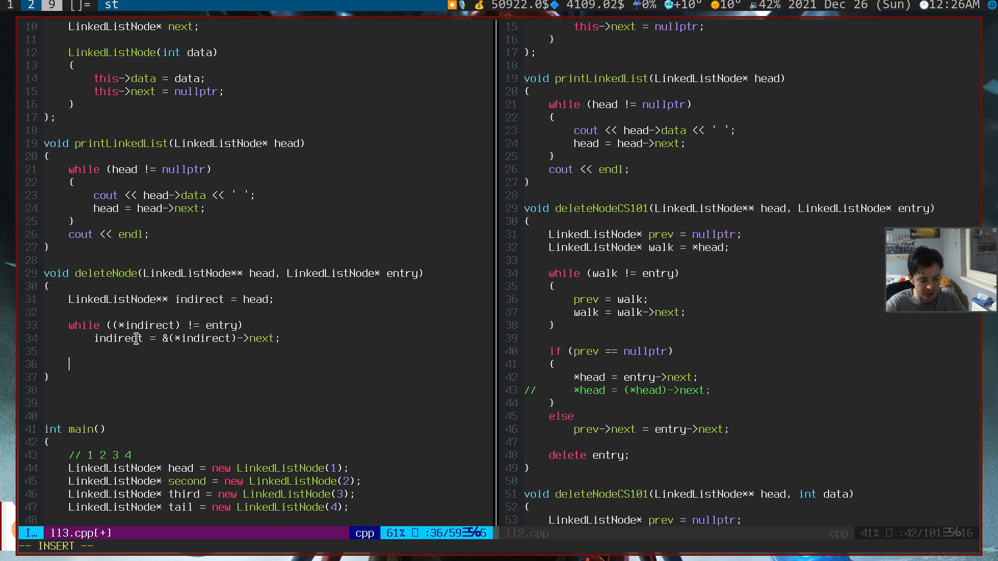
- End deleteNode with *indirect = entry->next; and delete entry;, saving ll3.cpp
type("*indirect = (")
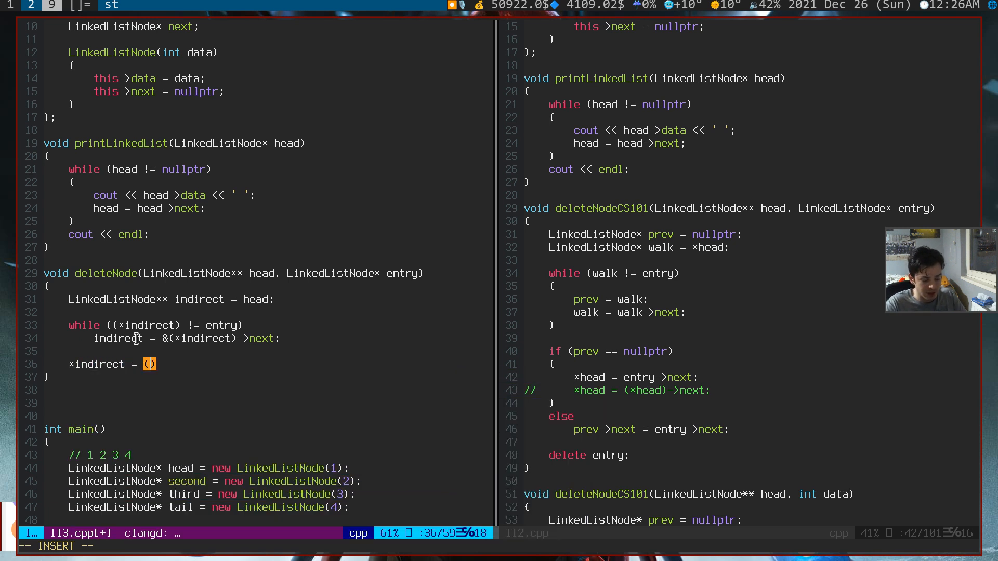
type("*indirect")
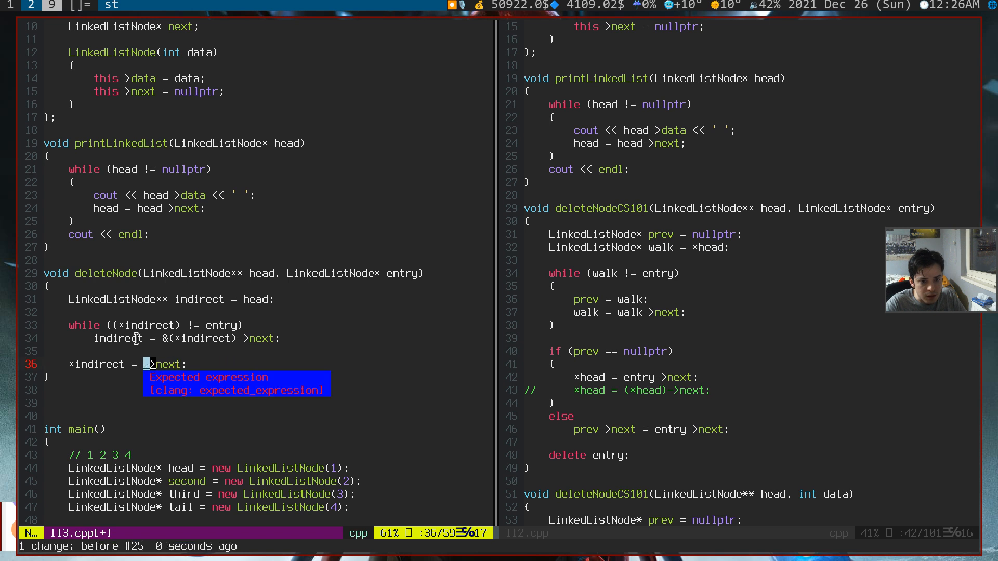
type("entry")
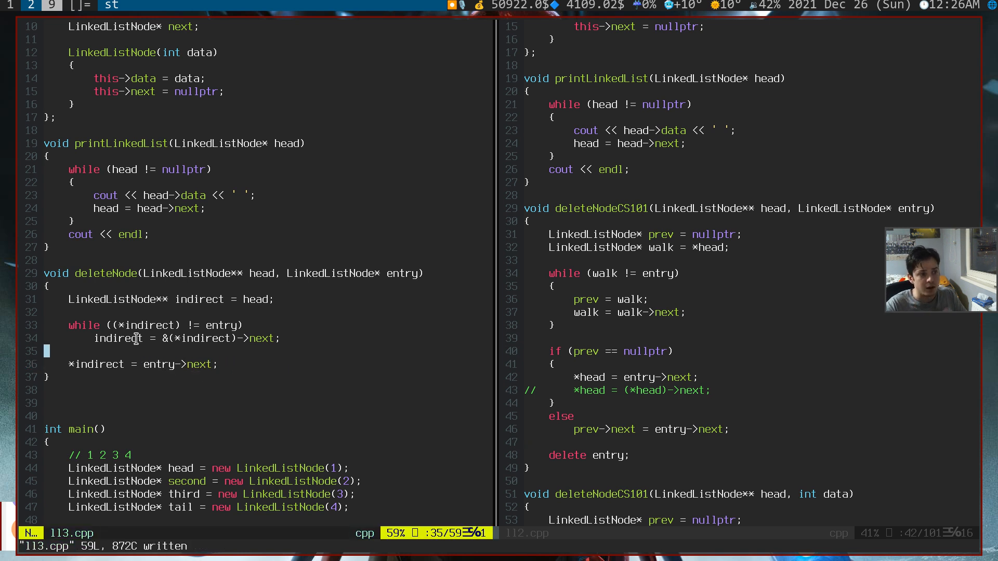
key("o")
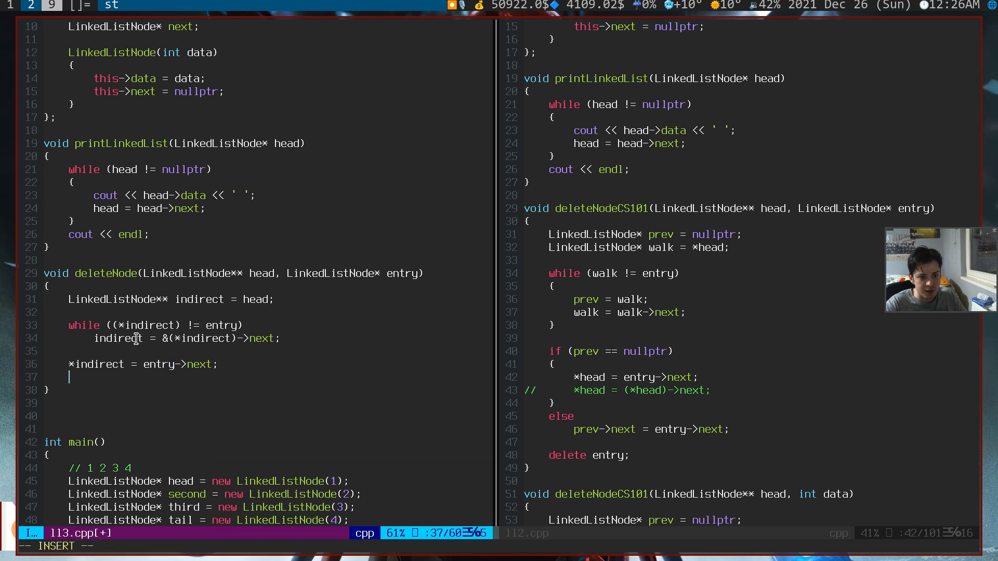
type("delete entry;")
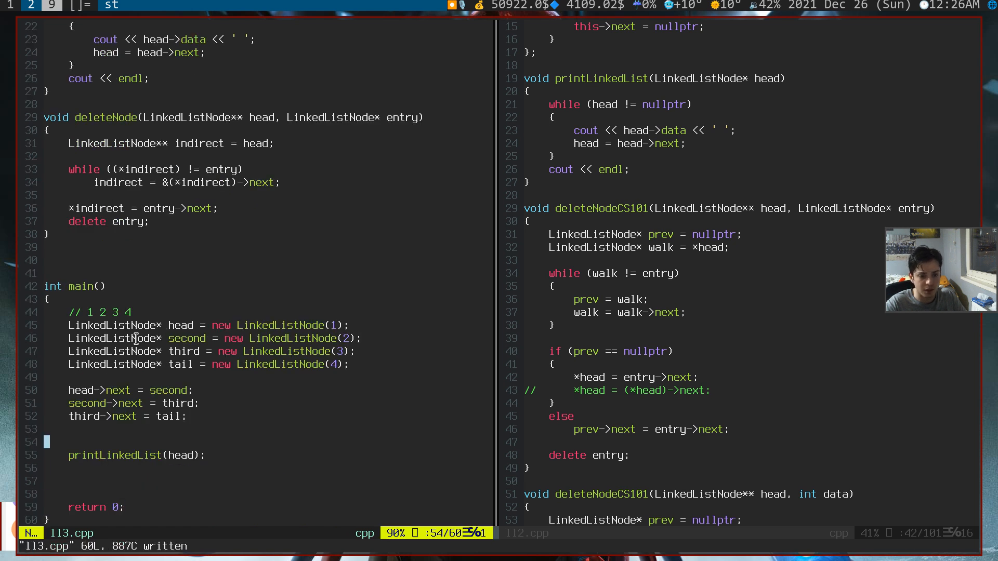
- Call deleteNode(&head, second) in main before printLinkedList(head)
key("o")
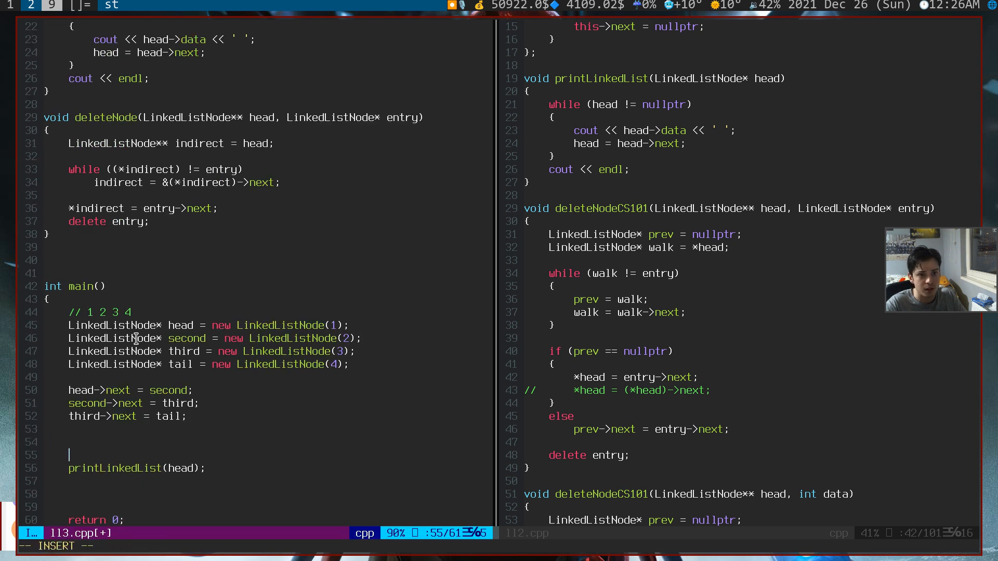
type("deleteNode()")
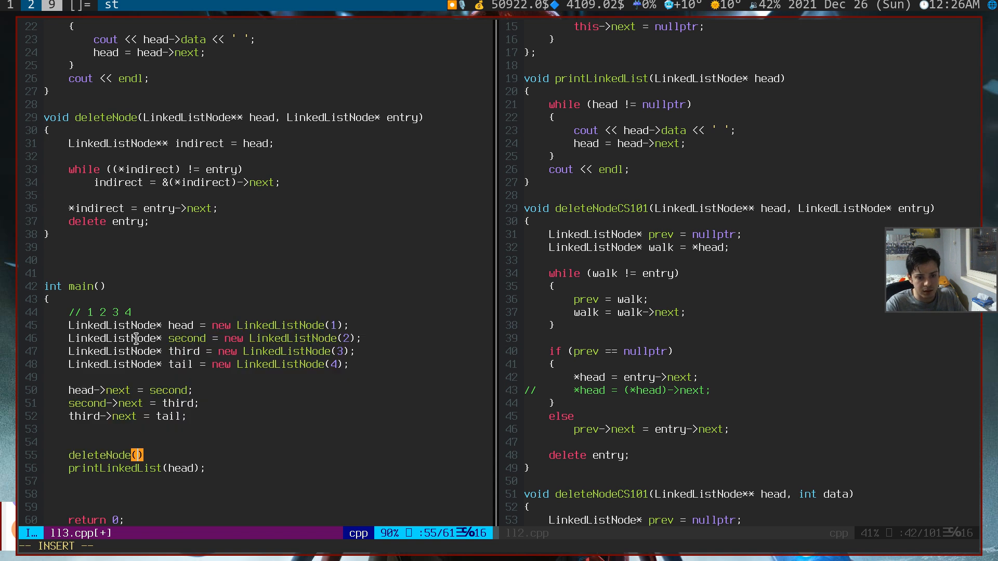
type("&head,")
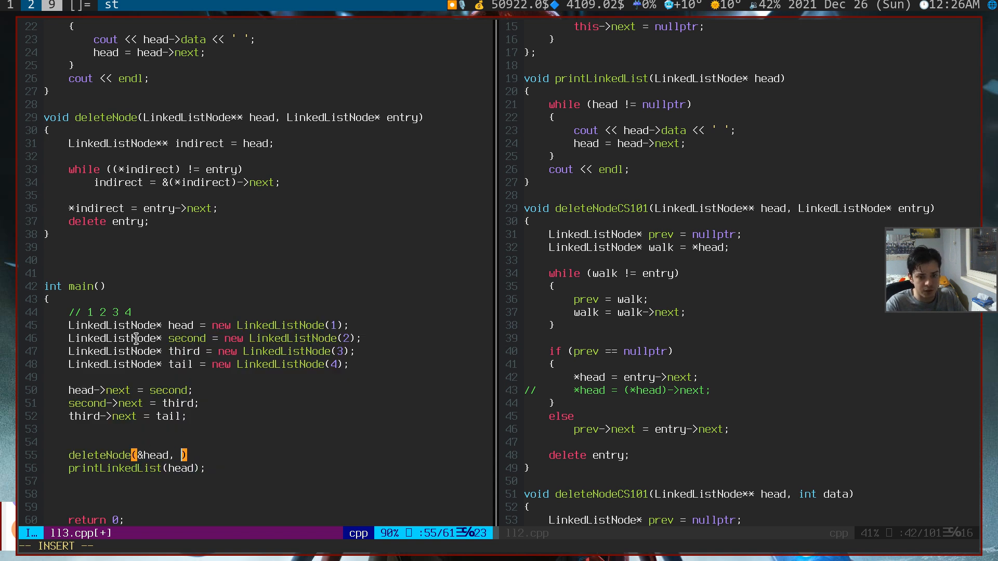
type("second")
type("deleteNode(&head, head);")
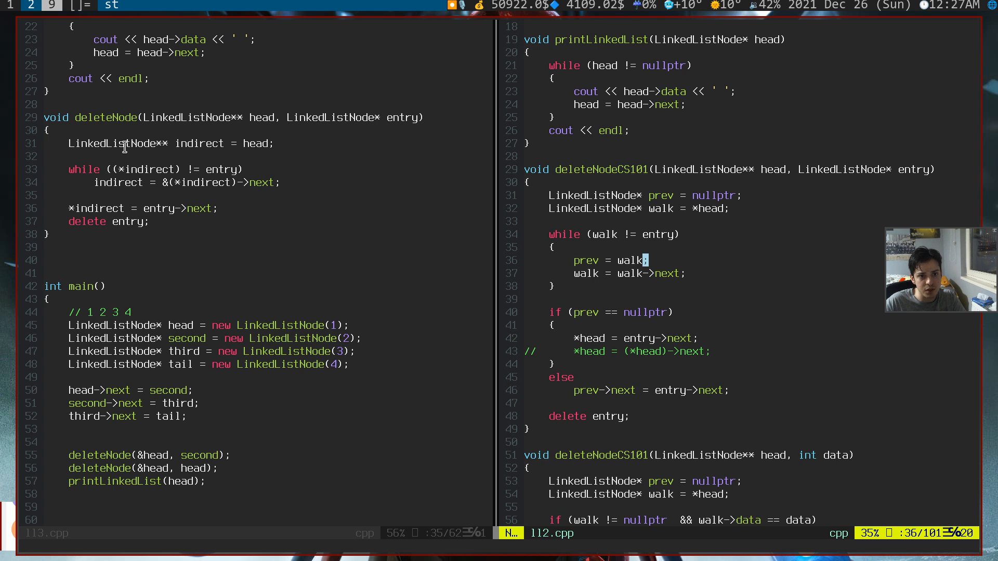
mouse_move(115, 220)
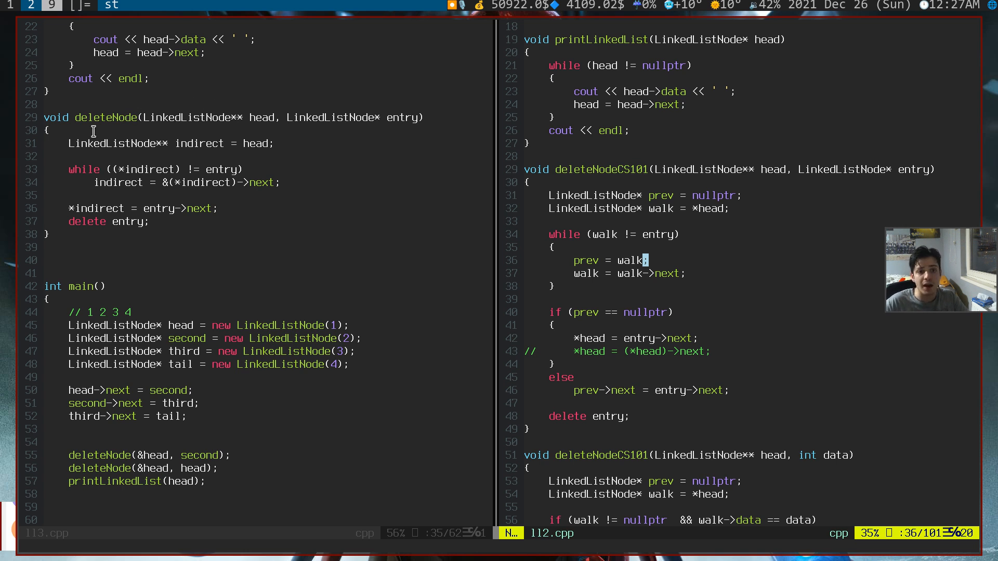
mouse_move(187, 208)
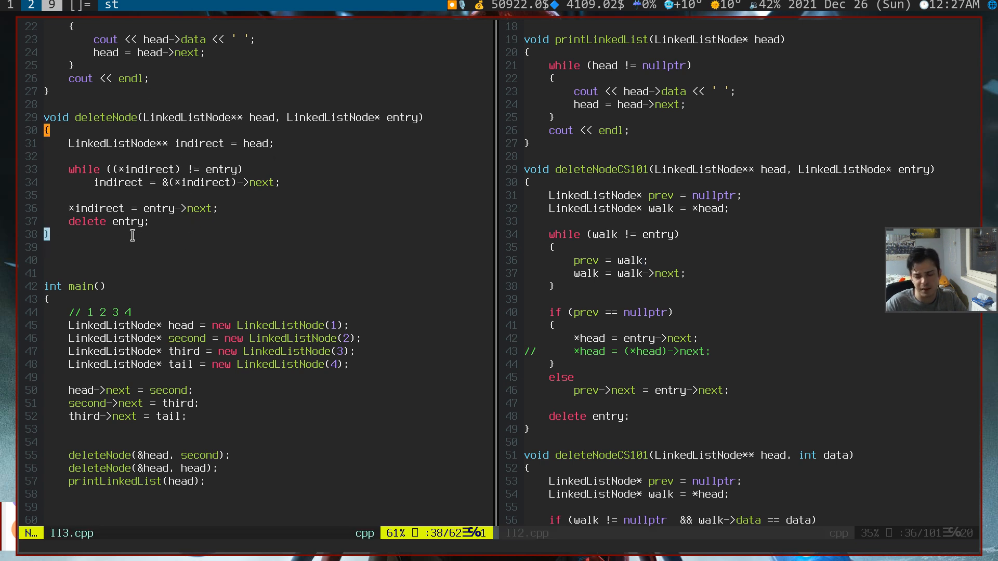
- Write the overload signature void deleteNode(LinkedListNode** head, int data)
key("o")
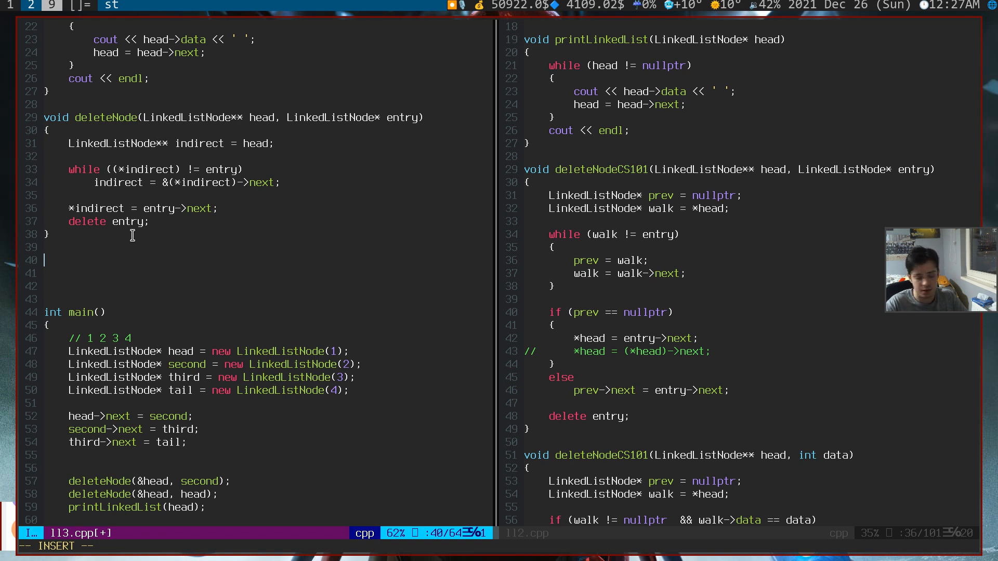
type("void delete")
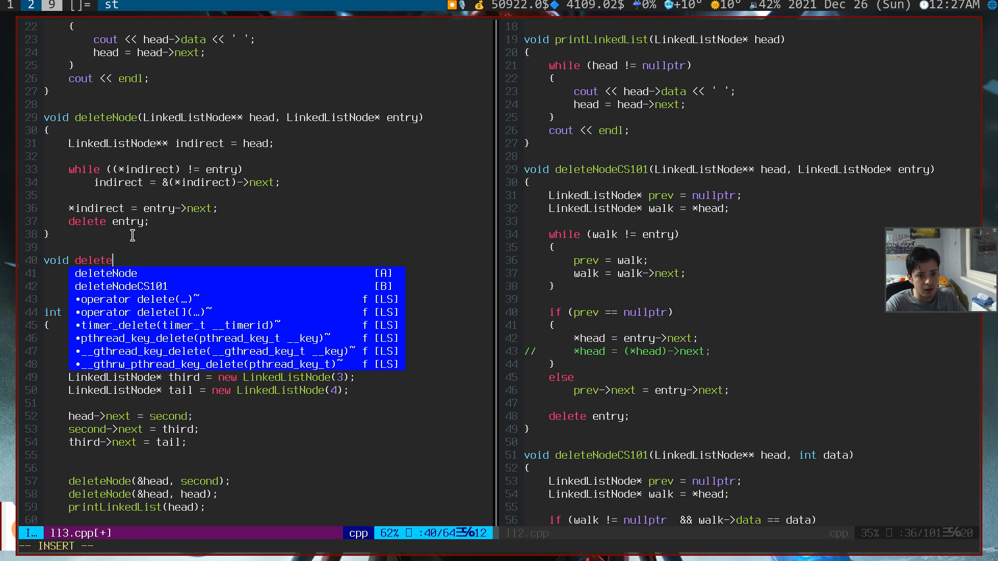
type("Node(printLinkedList")
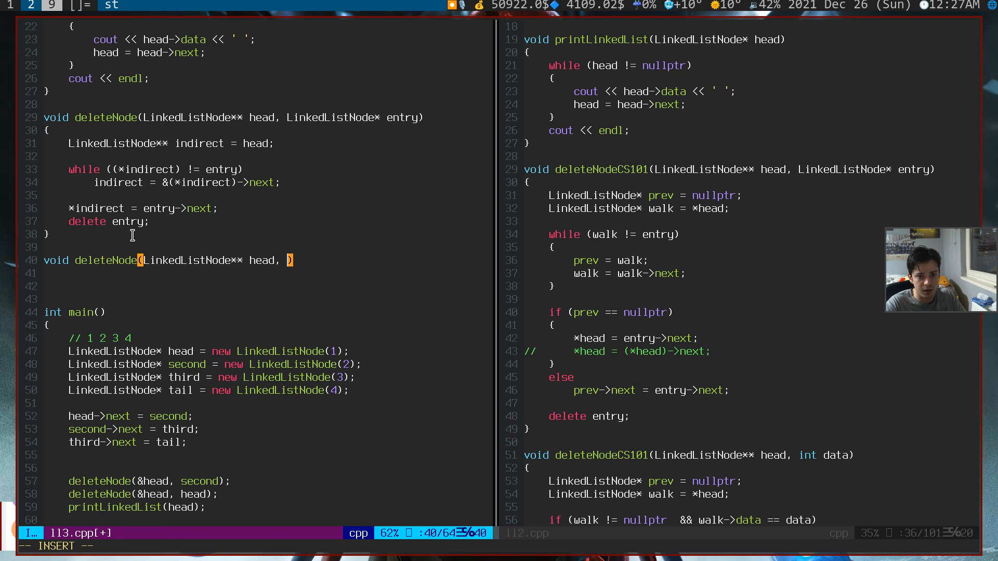
type("int data)")
left_click(255, 273)
type("{")
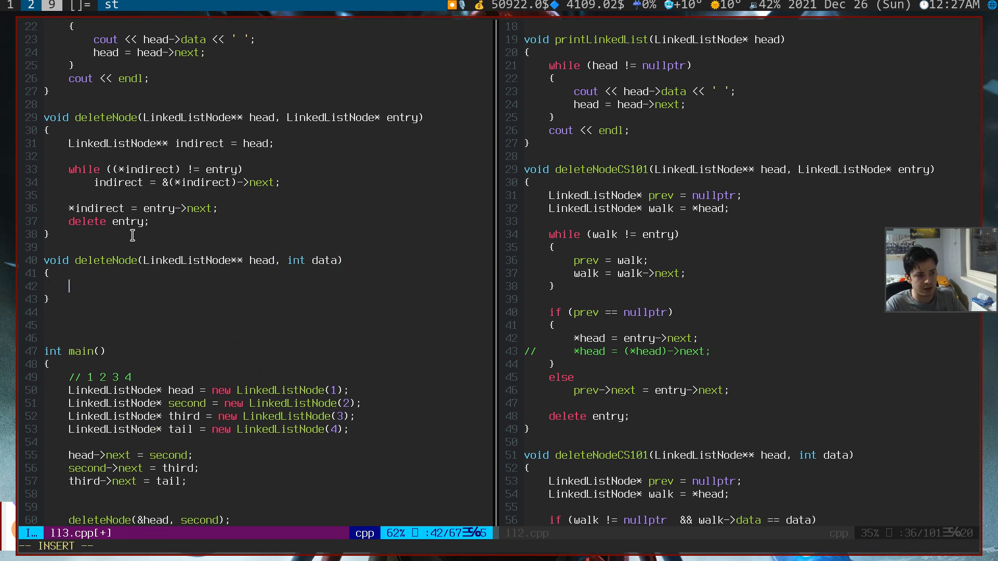
- Start its body with LinkedListNode** indirect = head;
type("Node&*")
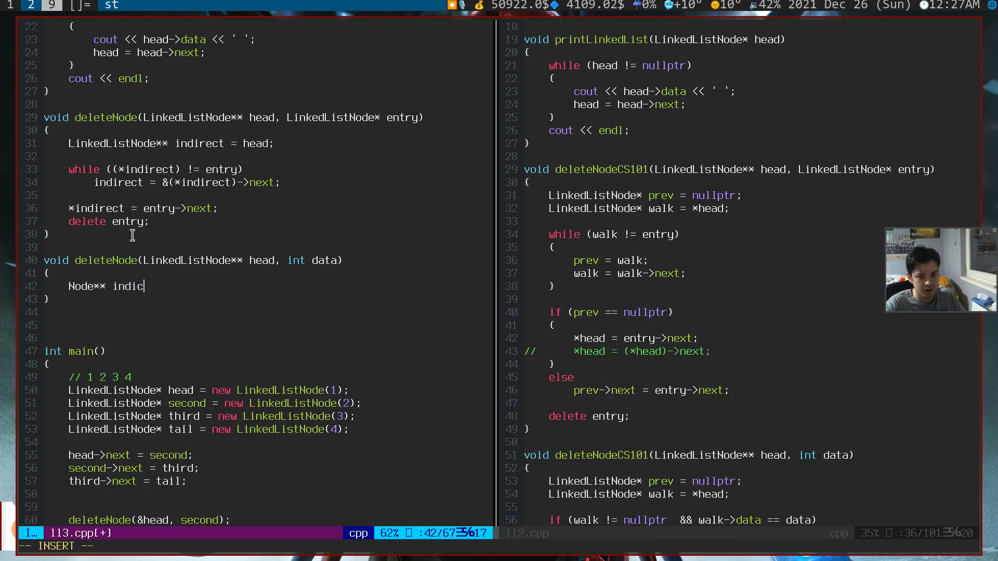
type("rect = head;")
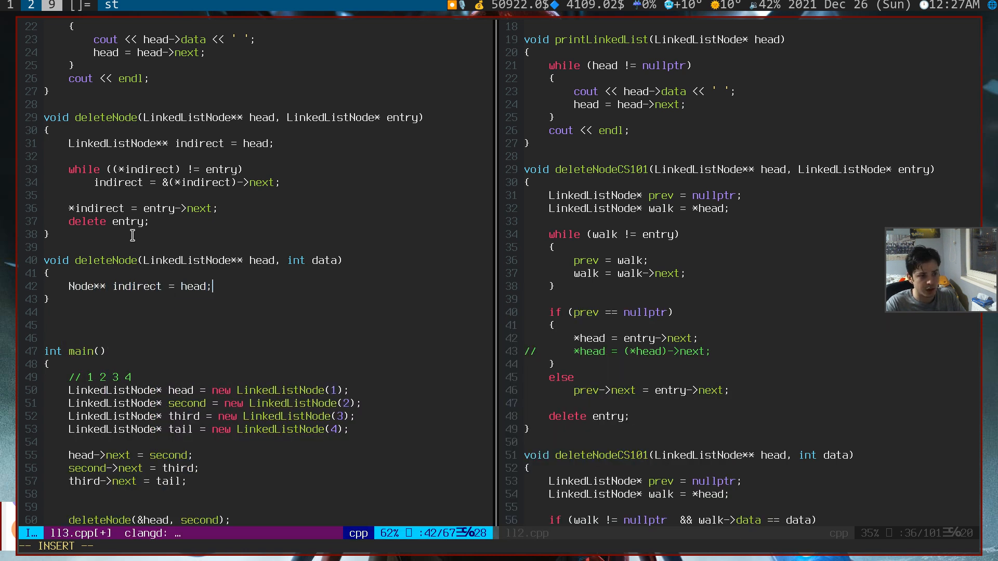
type("No")
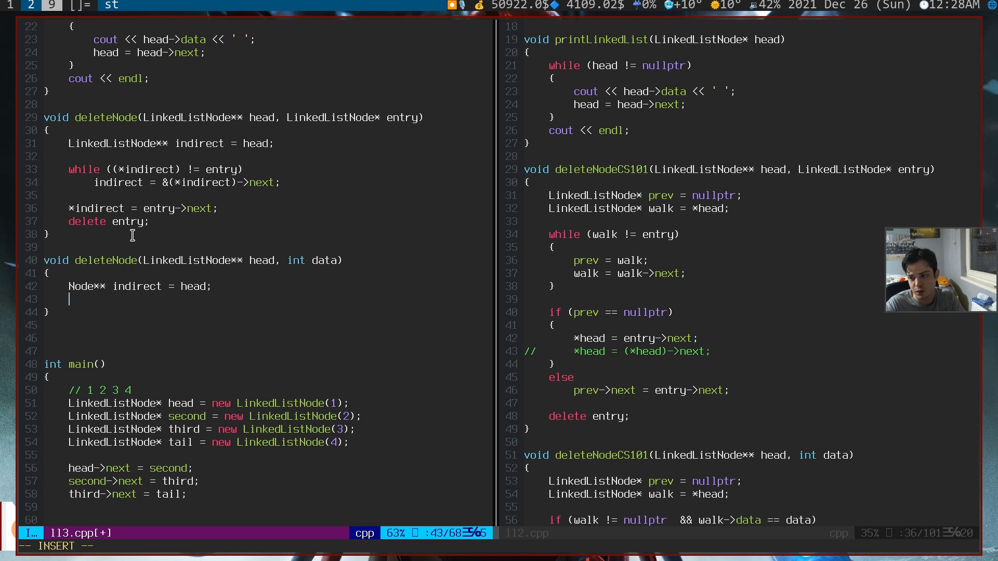
type("N")
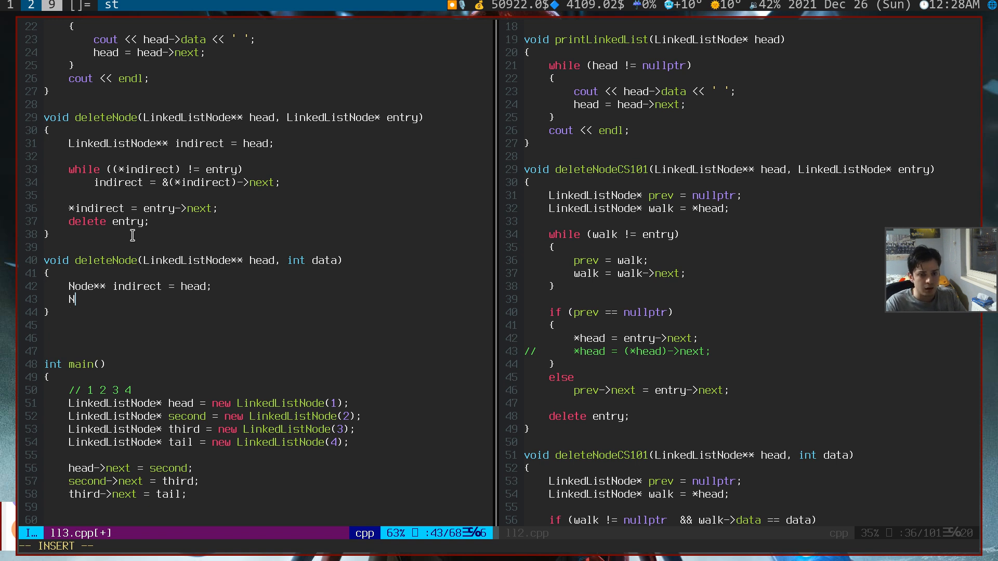
key("BackSpace")
type("LinkedList")
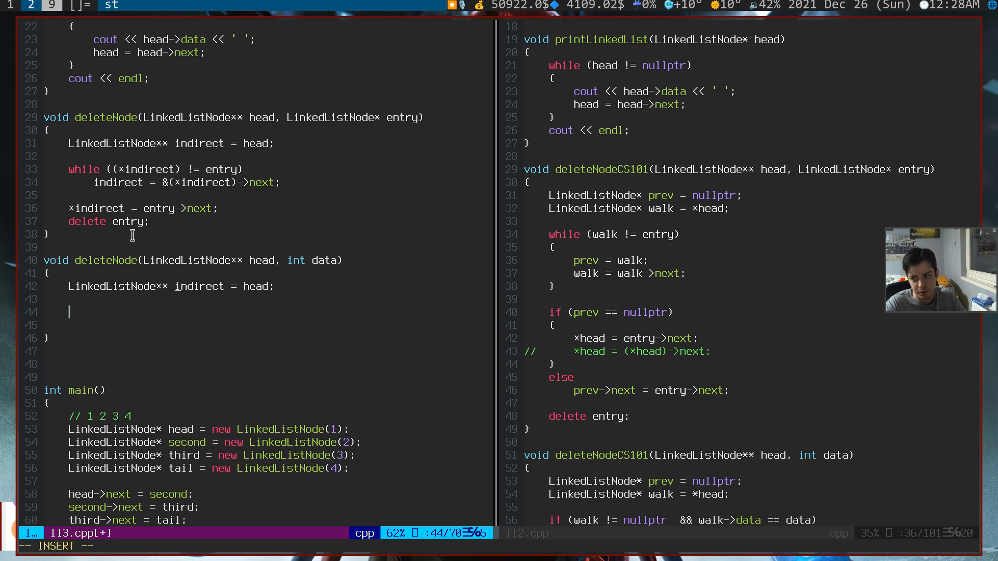
- Write while ((*indirect) != nullptr && (*indirect)->data != data) as the loop header
type("while ((*indirect")
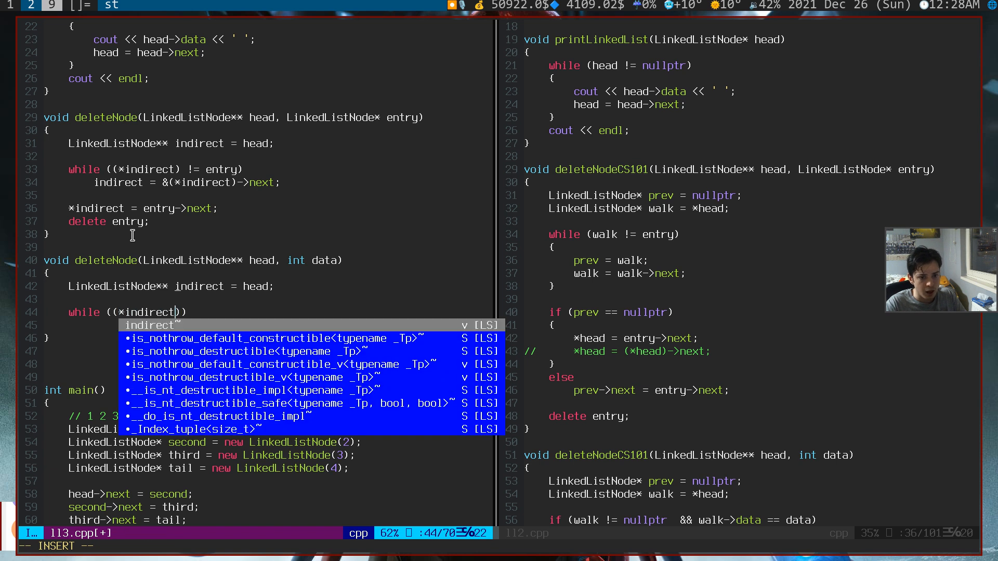
type("->")
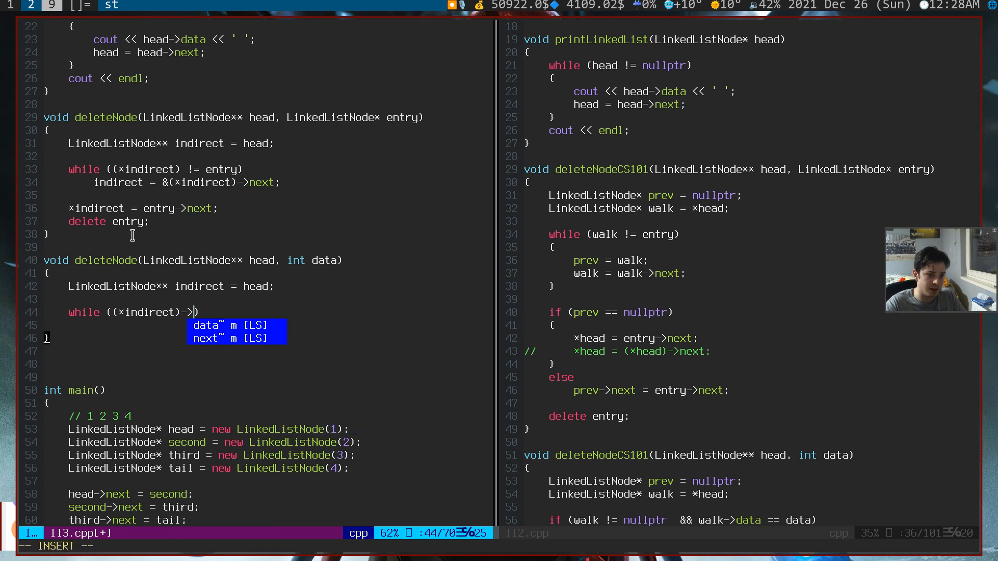
type("data != da")
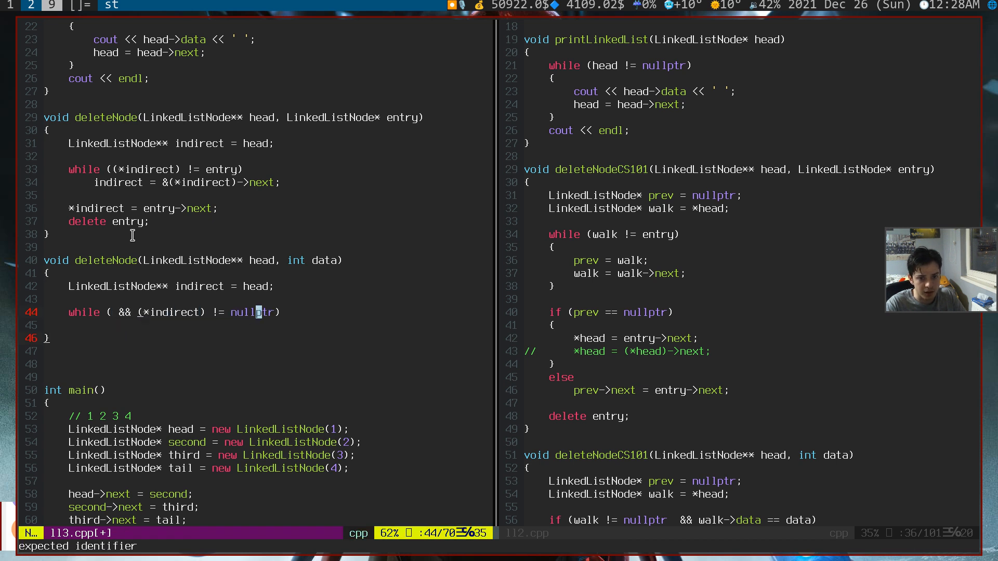
type("&&")
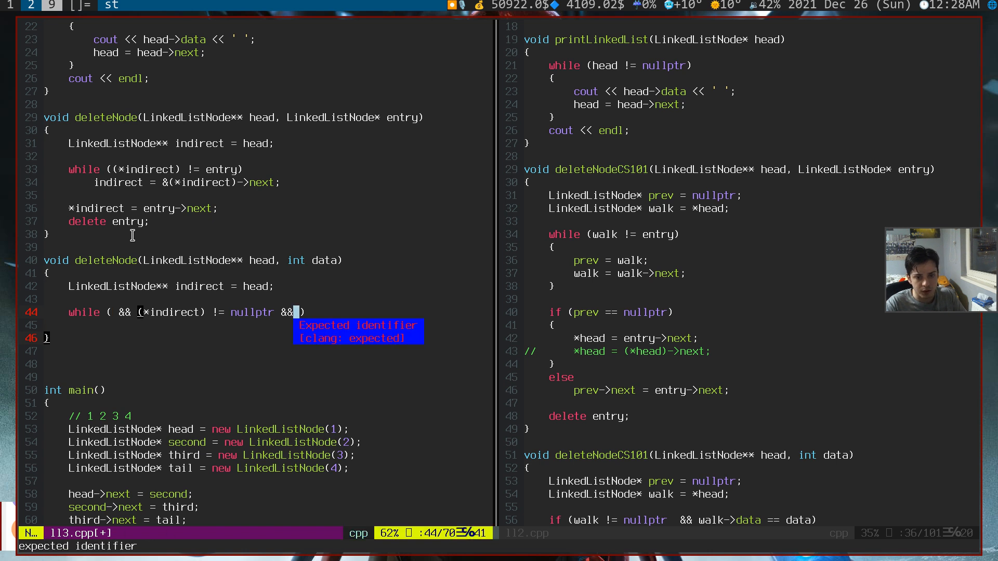
type("(*indirect)->data != data)")
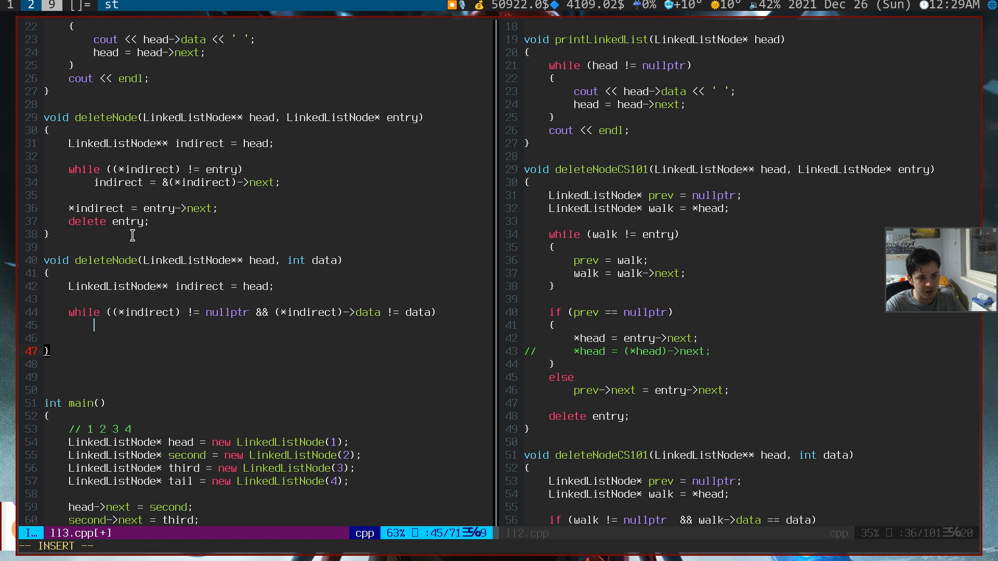
- Add indirect = &(*indirect)->next; in the loop and *indirect = (*indirect)->next; after it, then save
type("indirect =")
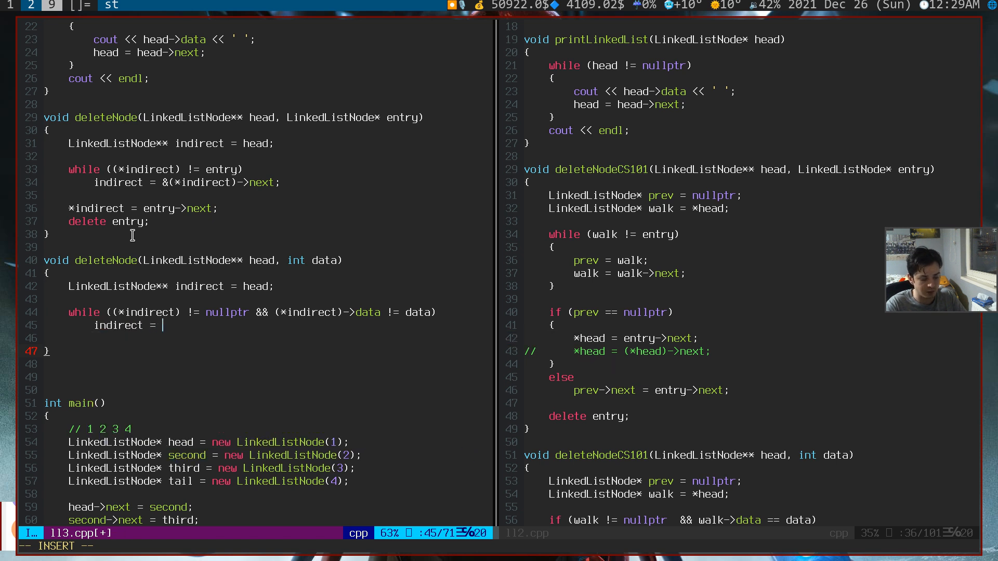
type("(*)")
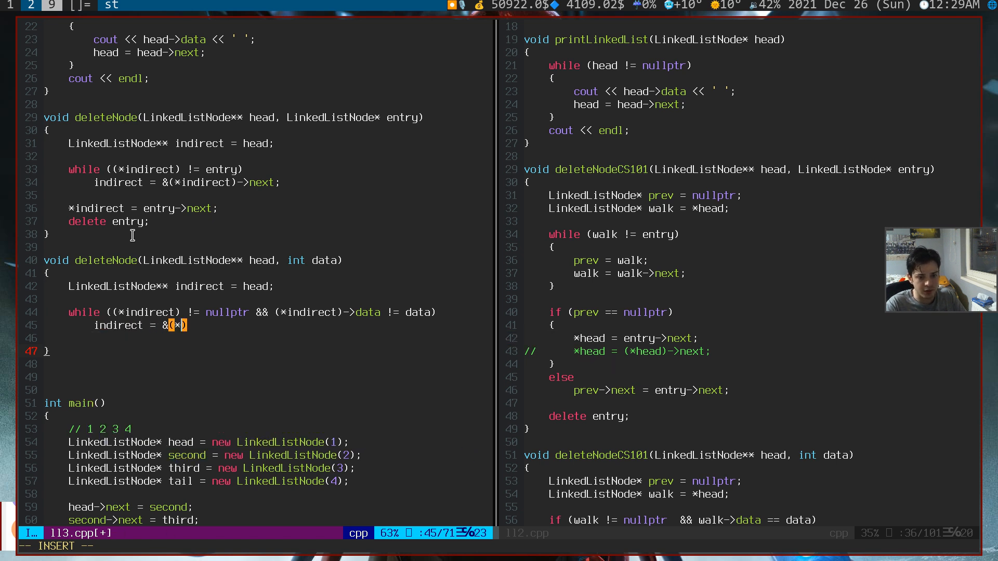
type("indirect")
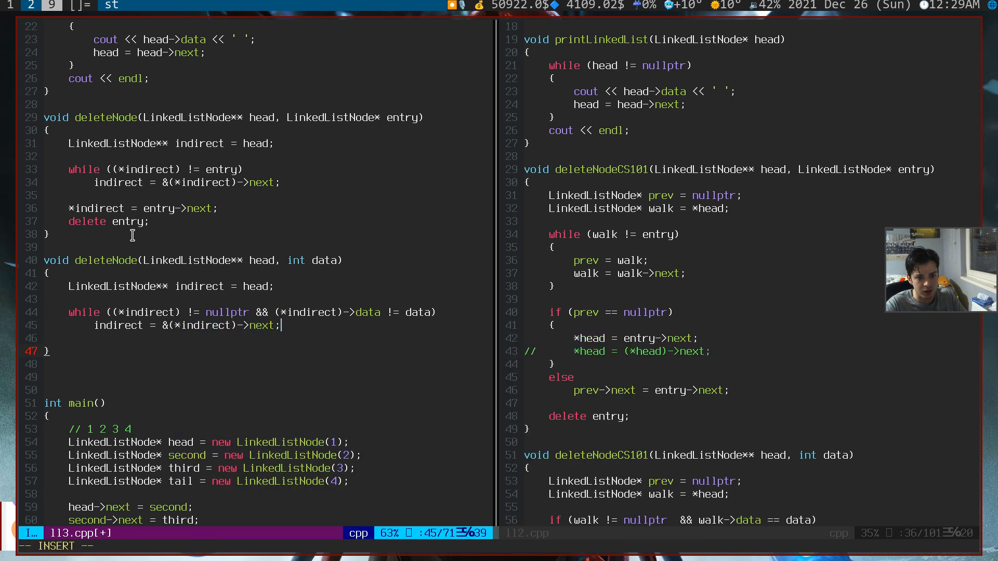
key("Enter")
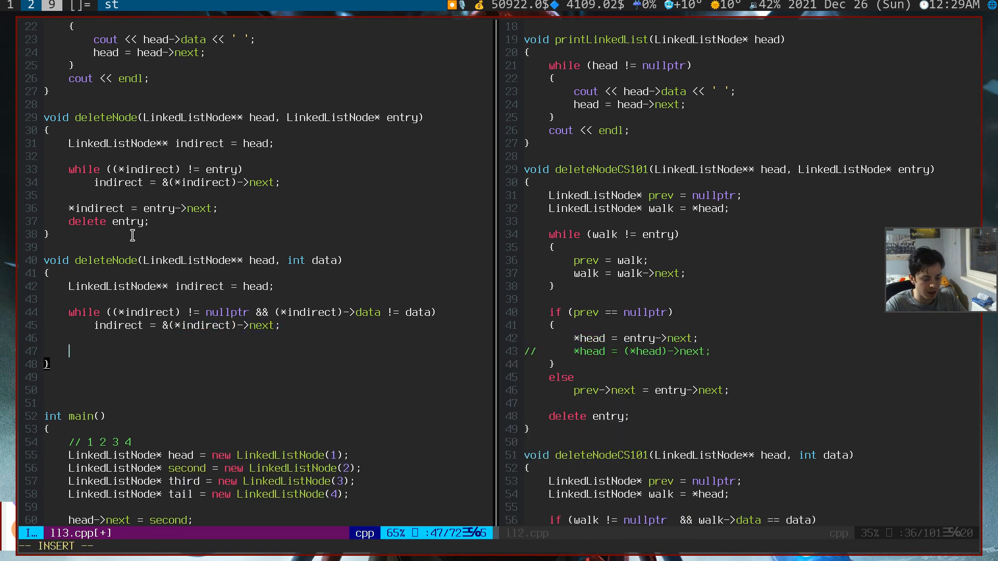
type("*indirect =")
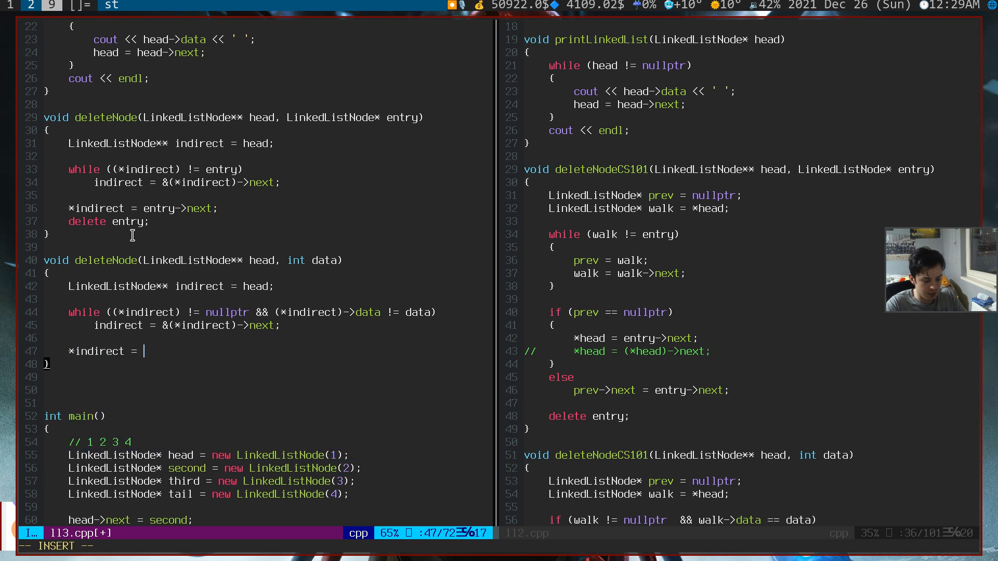
type("(*indirect)->next;")
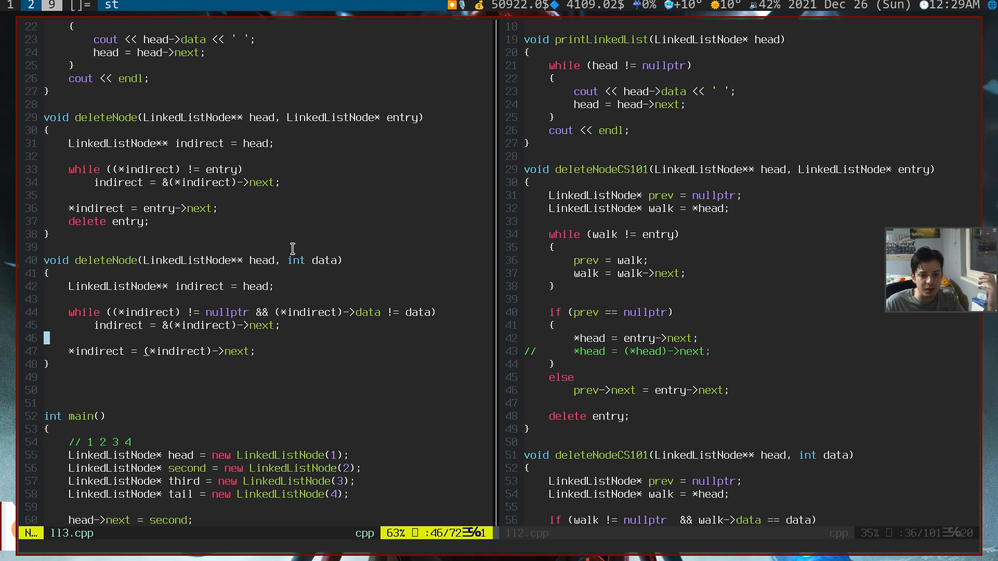
mouse_move(403, 117)
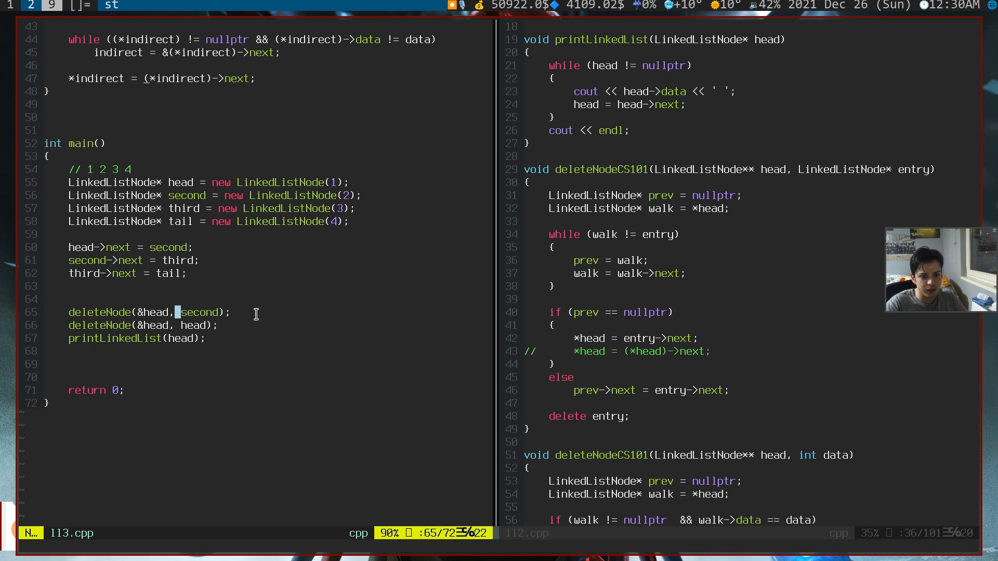
- Change main's calls to deleteNode(&head, 2) and deleteNode(&head, 1)
type("2")
left_click(143, 325)
type("1")
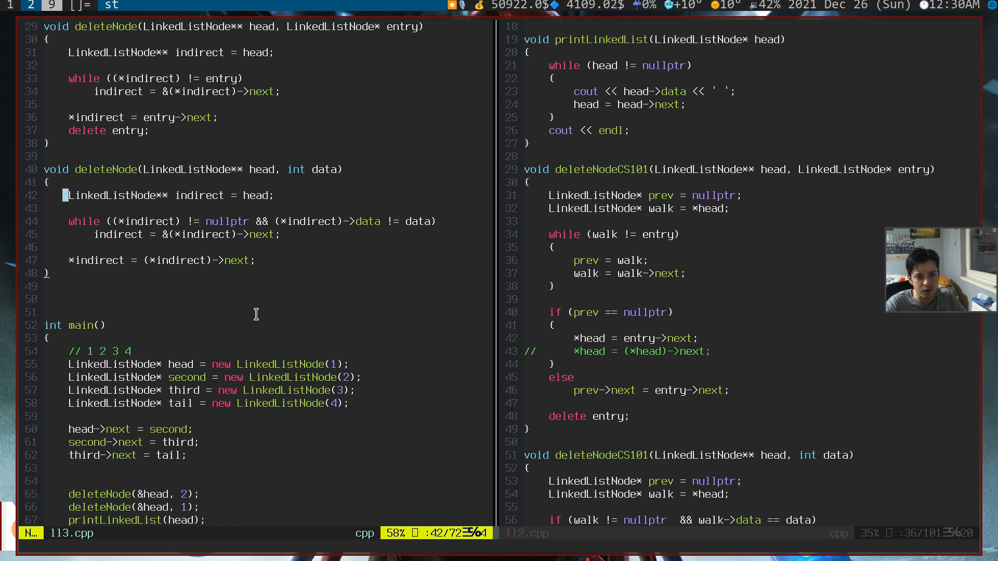
- Declare LinkedListNode* tmp = nullptr, append , tmp = *indirect to the loop, and add delete tmp; after the unlink
key("V")
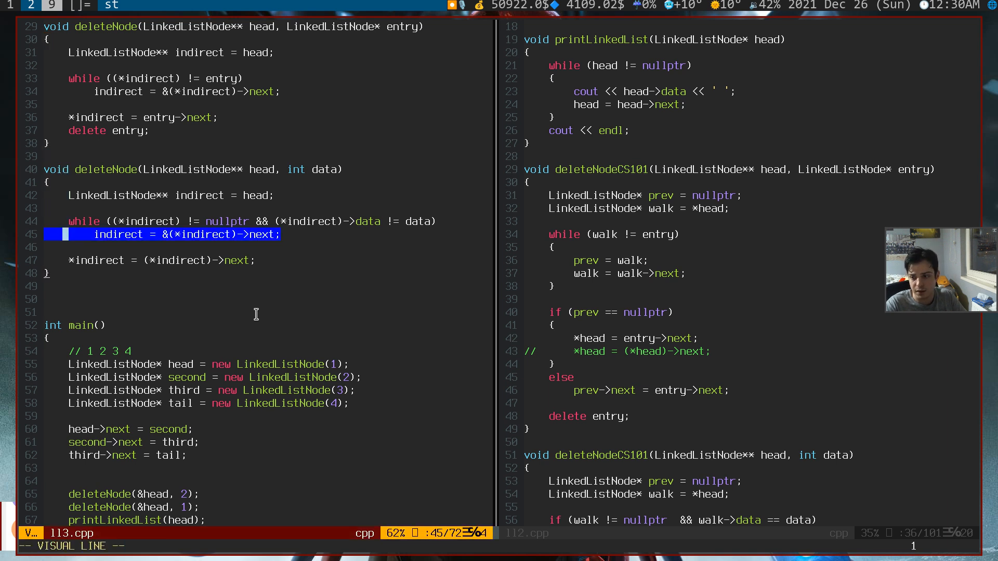
key("j")
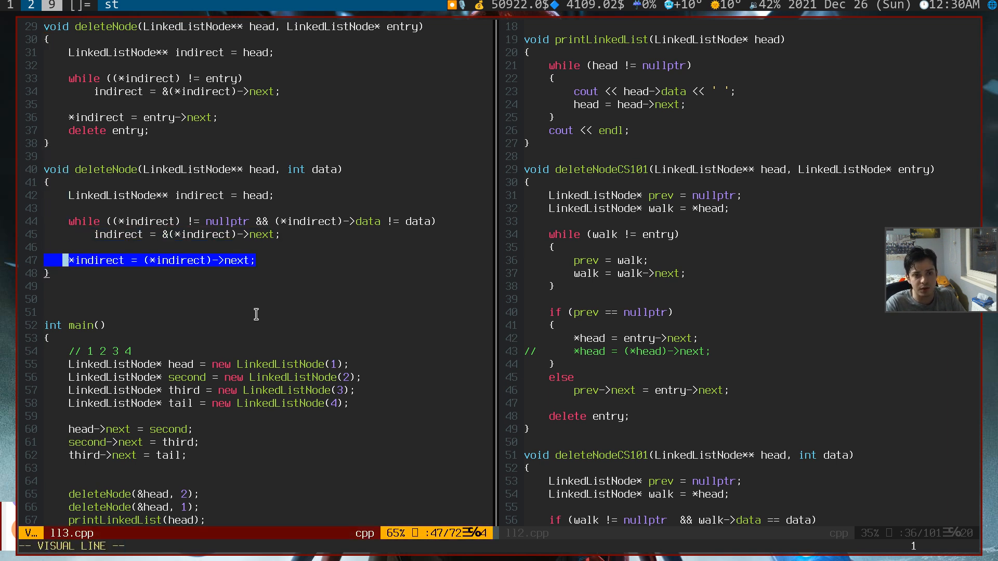
type("delete")
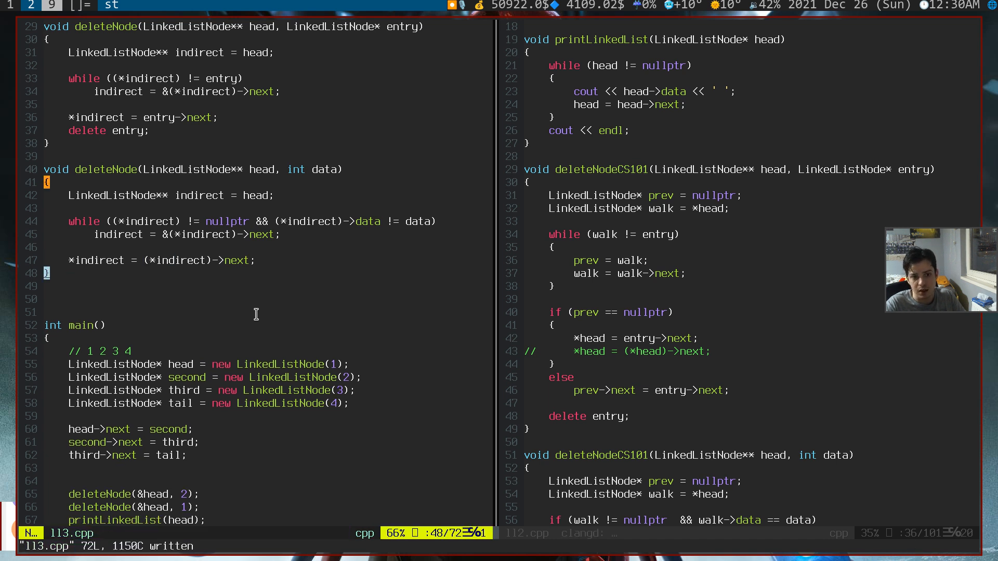
type("LinkedListNode* tmp = nullptr;")
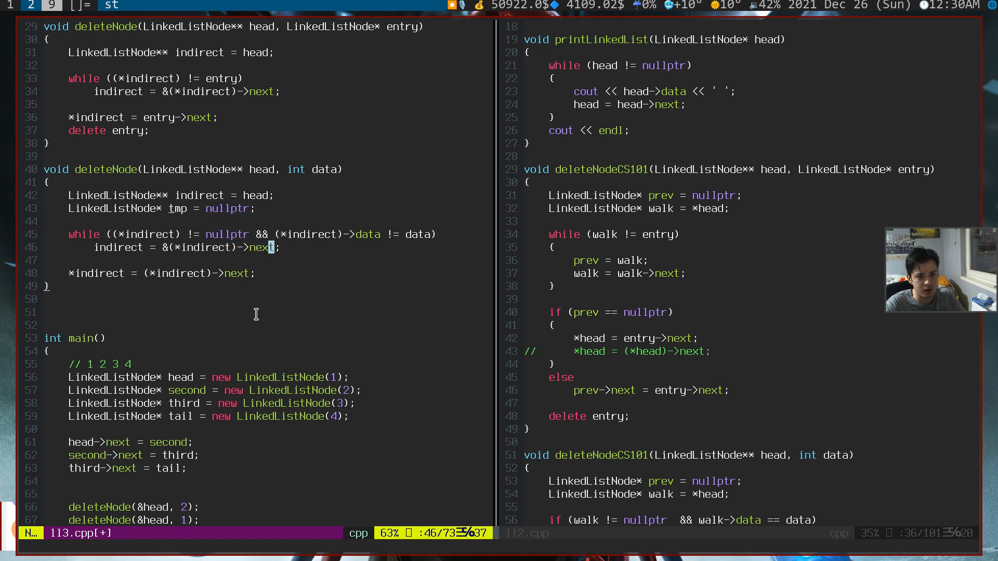
type(", tmp = *indirect")
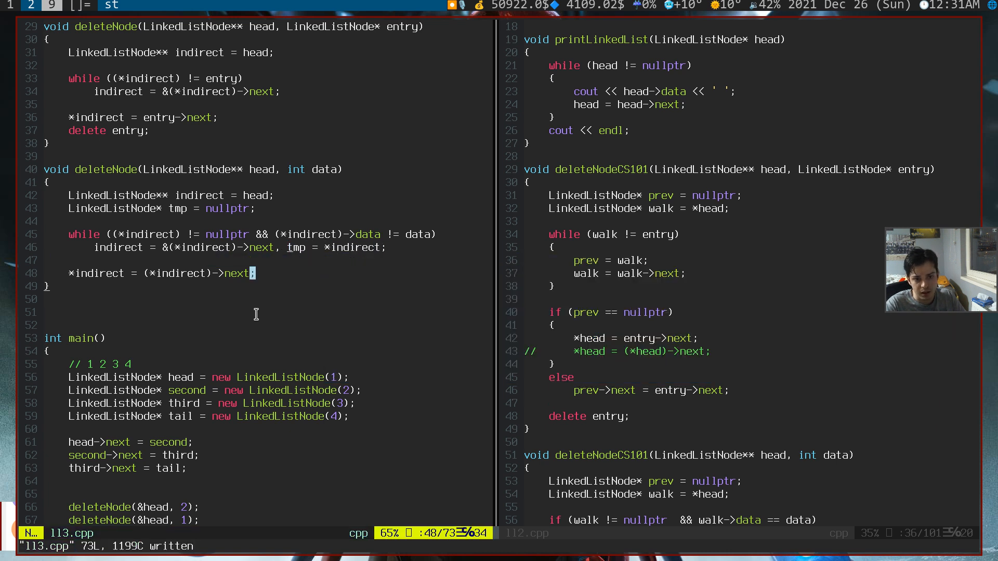
type("delete tmp;")
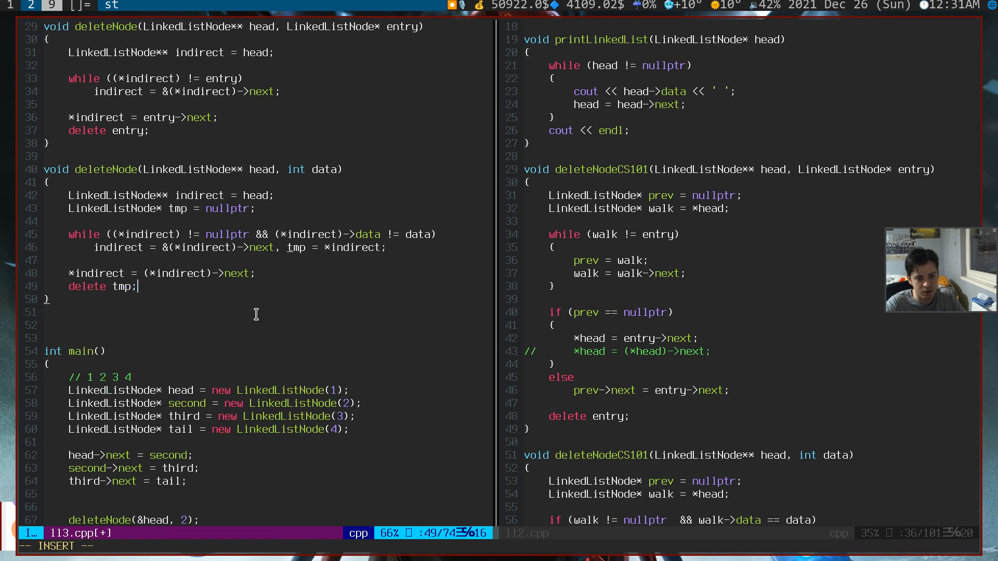
key("Escape")
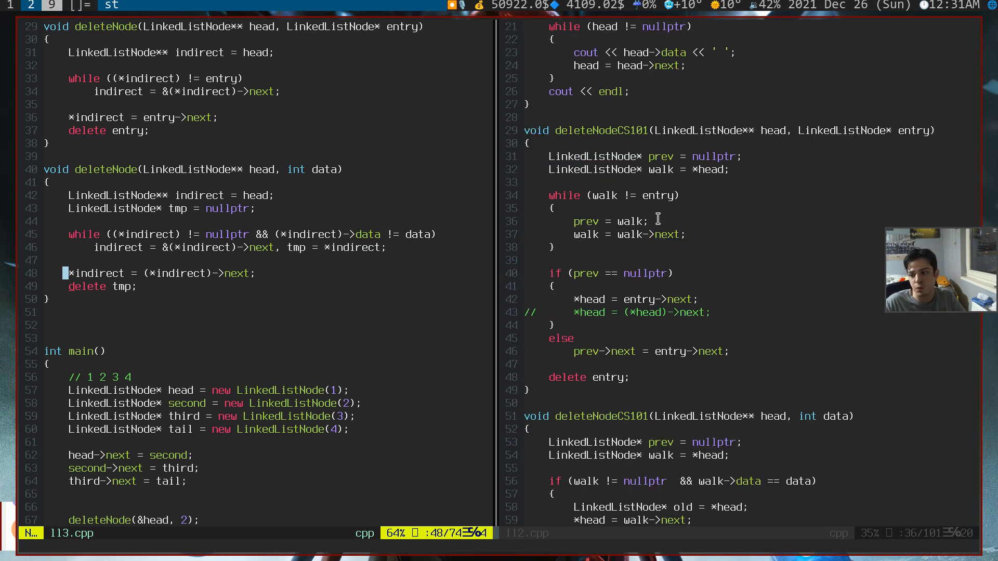
mouse_move(716, 225)
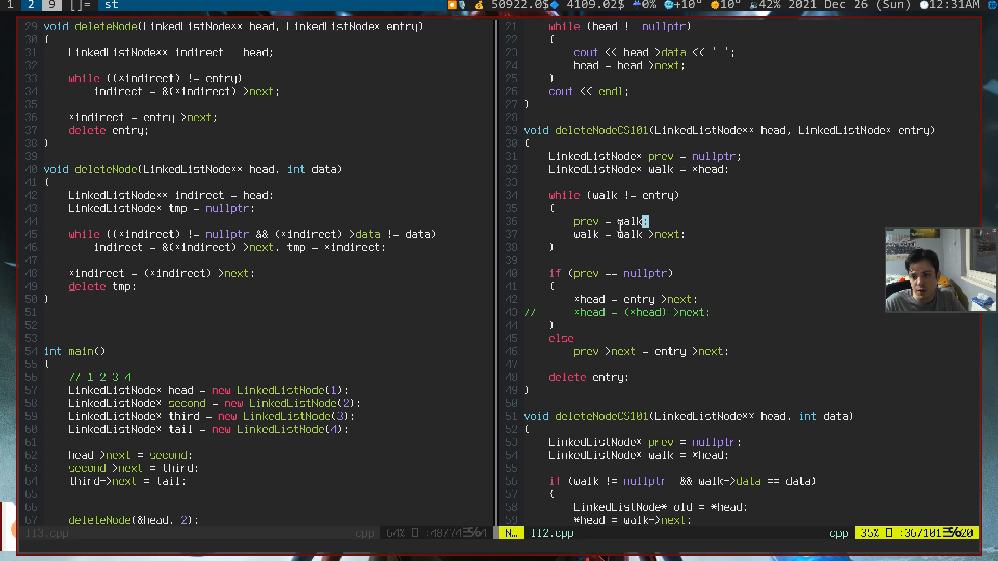
mouse_move(249, 260)
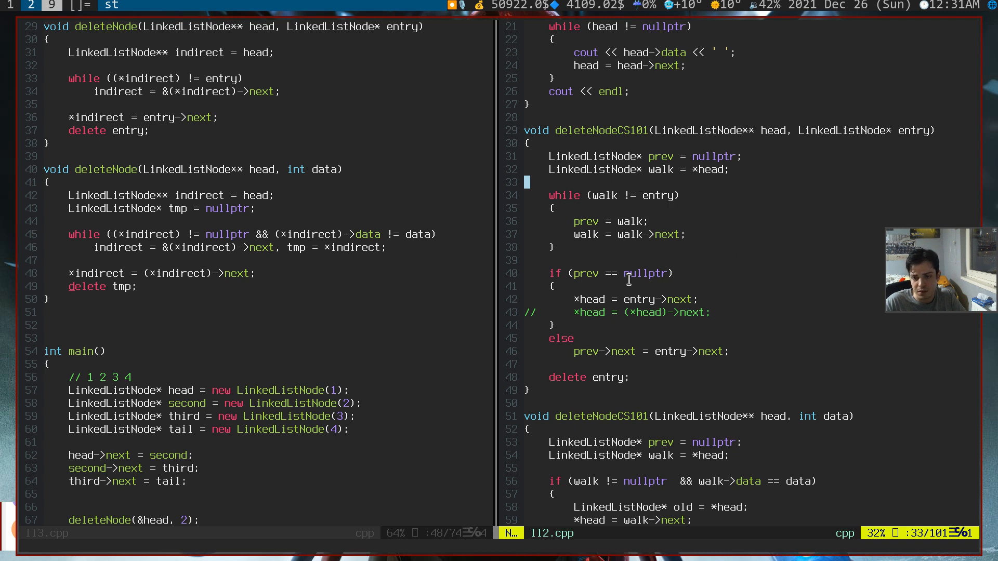
mouse_move(590, 235)
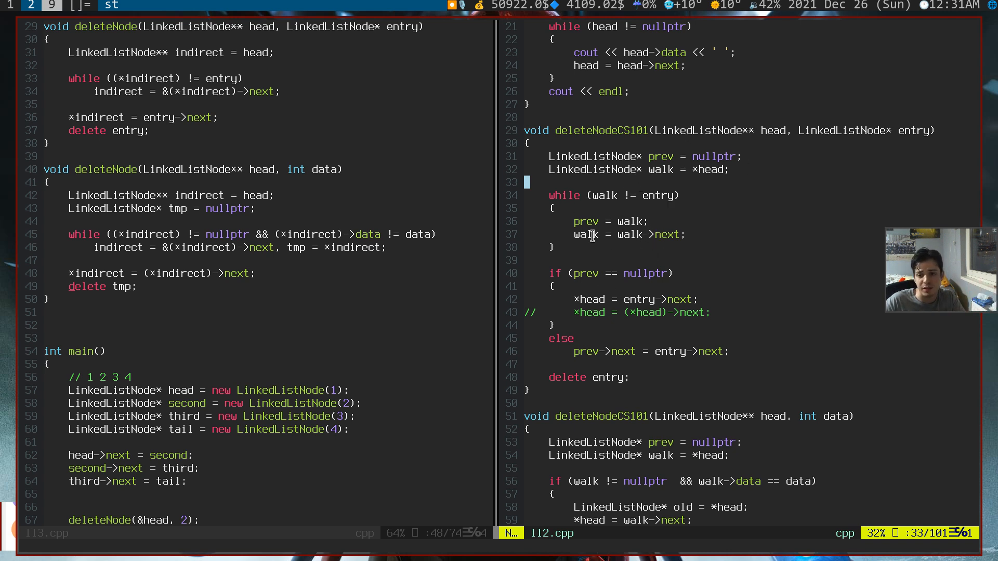
mouse_move(723, 326)
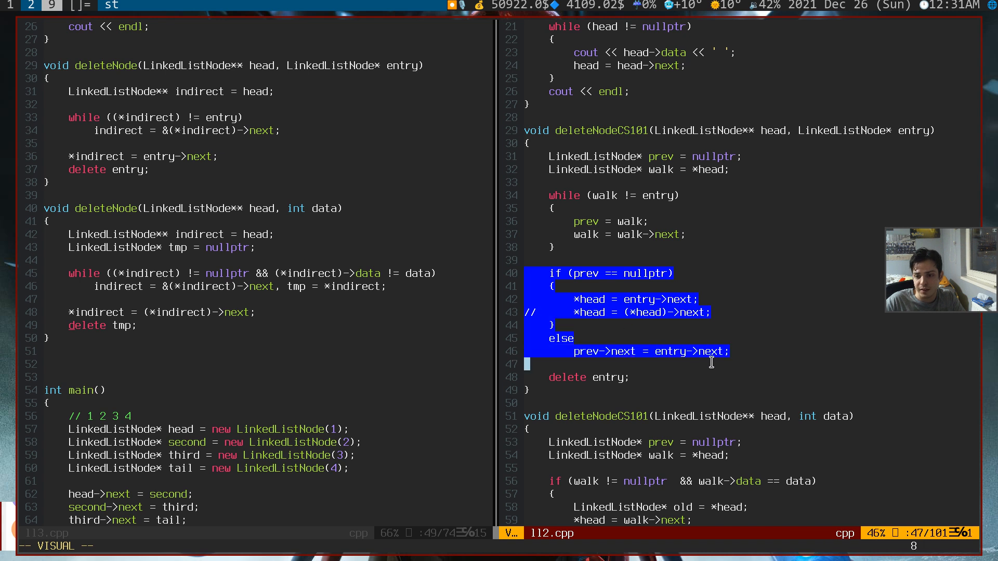
- Clear the visual selection of ll2.cpp's deleteNodeCS101 if/else block after comparing it
key("Escape")
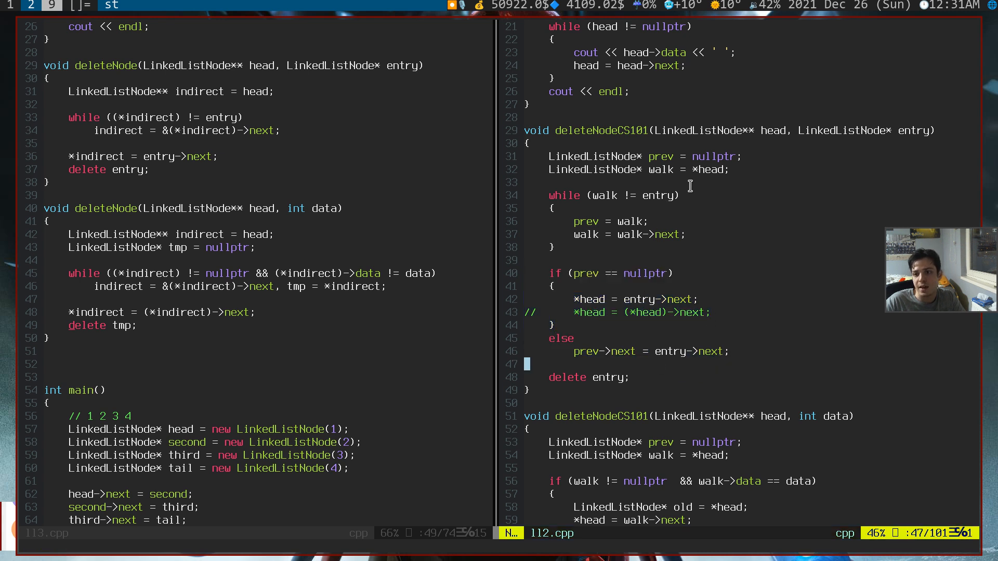